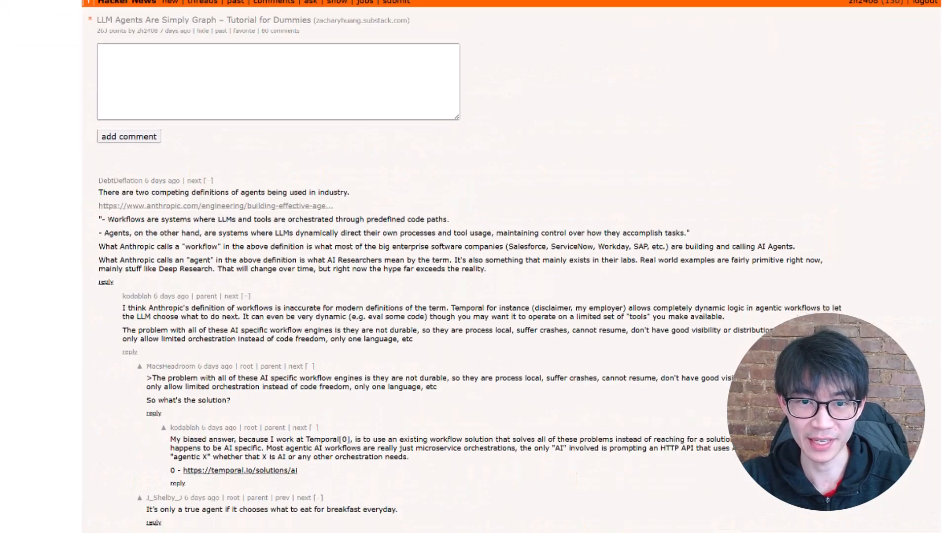
Step: Scroll the 'LLM Agents Are Simply Graph' comment thread down to the 'low-level' replies
scroll("down", 3)
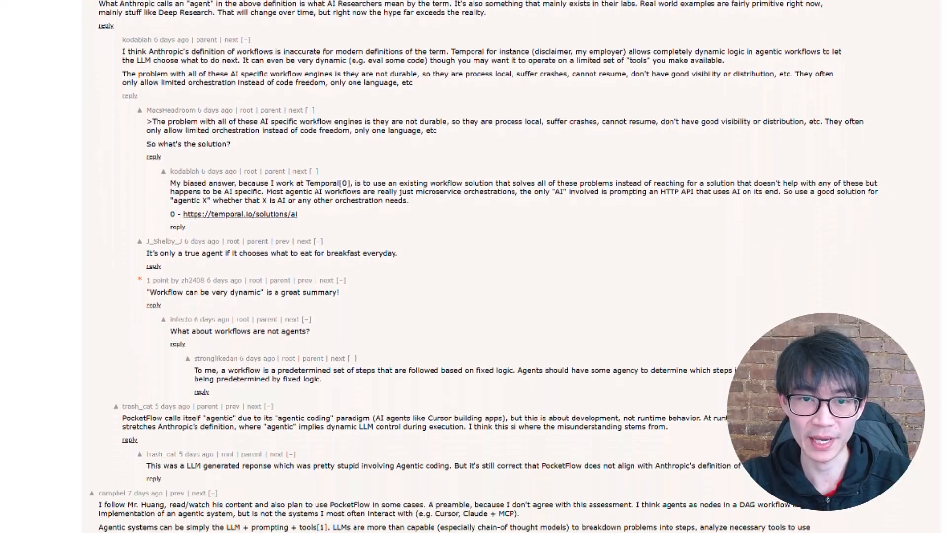
scroll("down", 3)
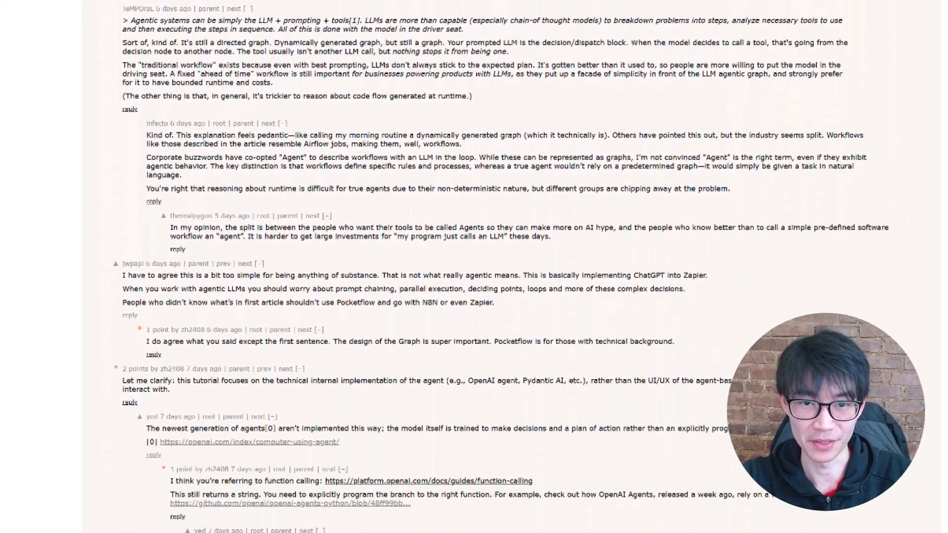
scroll("up", 3)
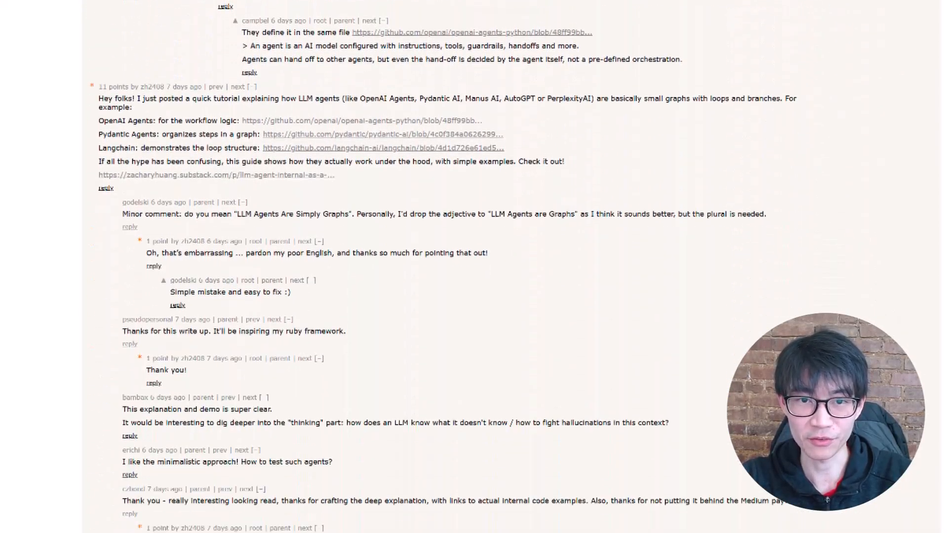
scroll("down", 3)
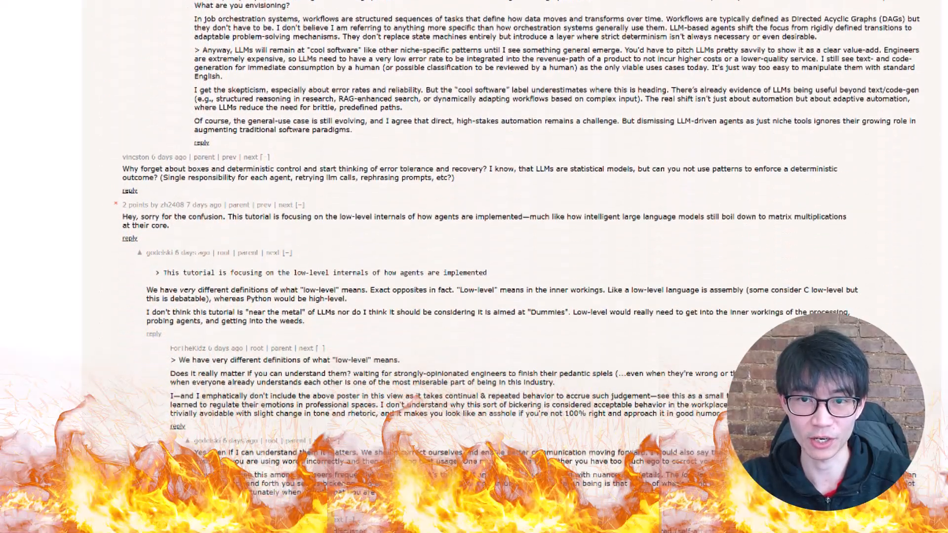
scroll("down", 3)
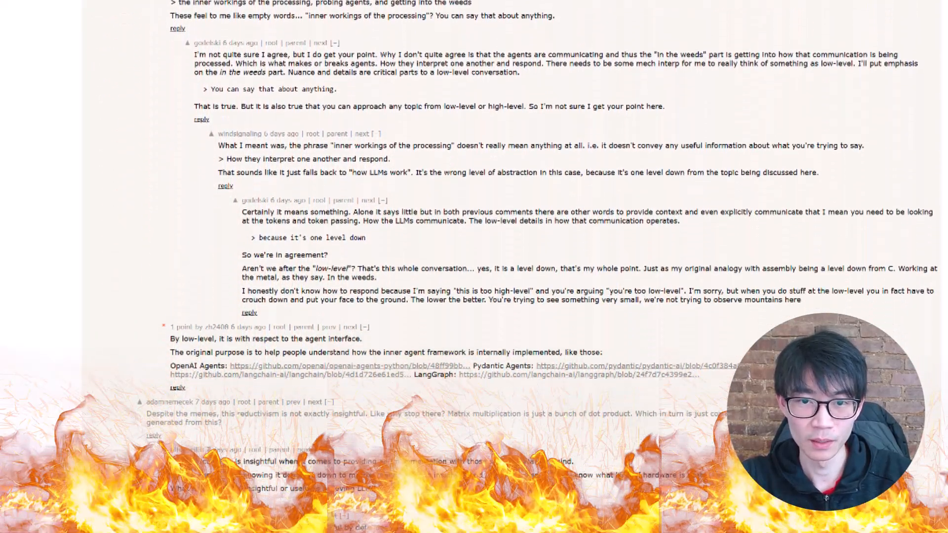
scroll("down", 3)
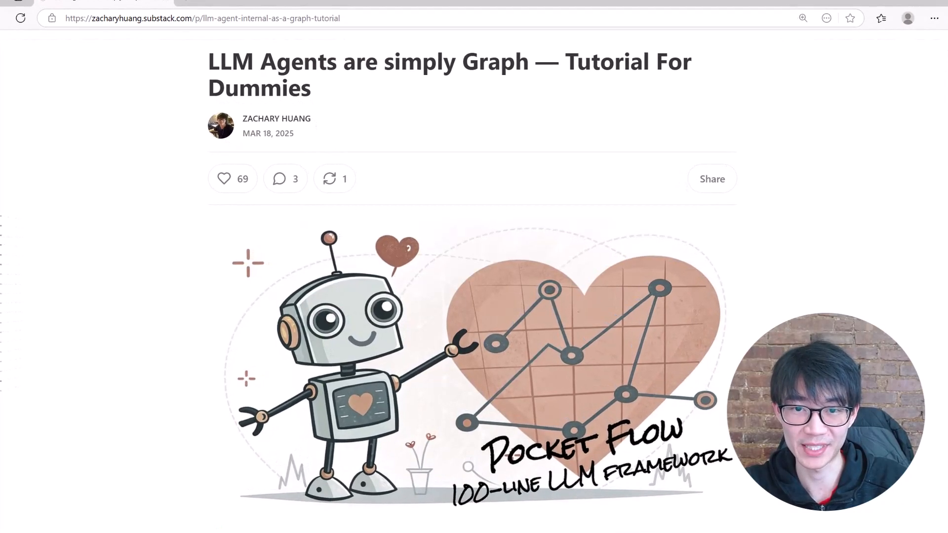
Step: Scroll the Substack tutorial to the nodes.py DecideAction node code and its LLM prompt
scroll("down", 3)
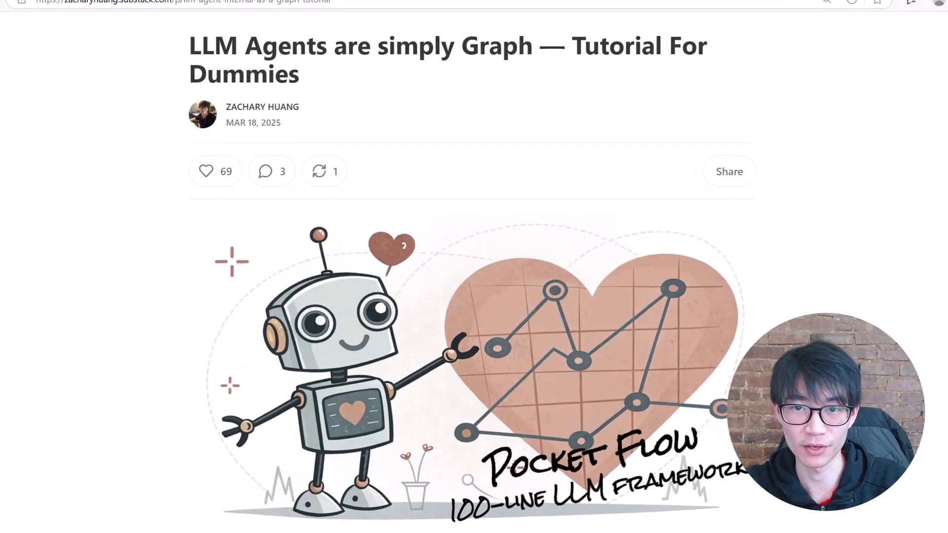
scroll("down", 3)
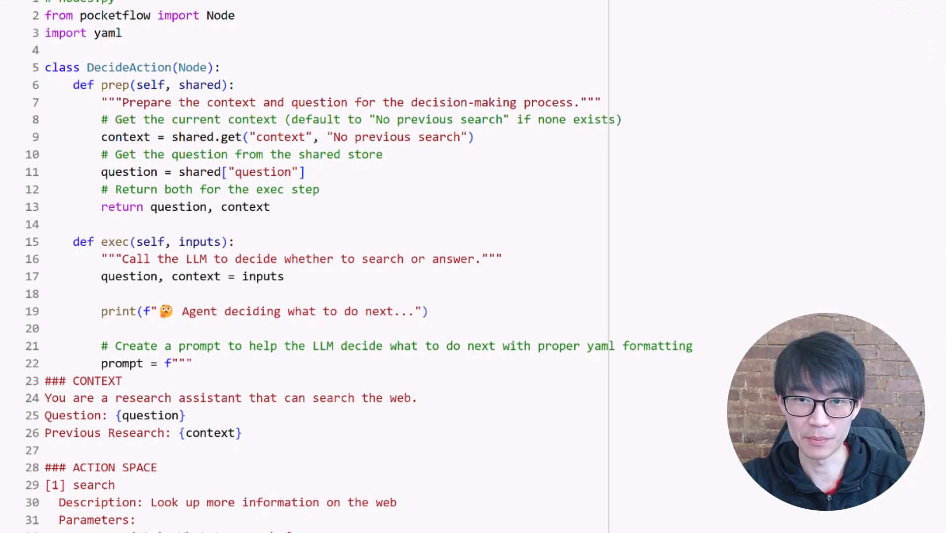
scroll("down", 3)
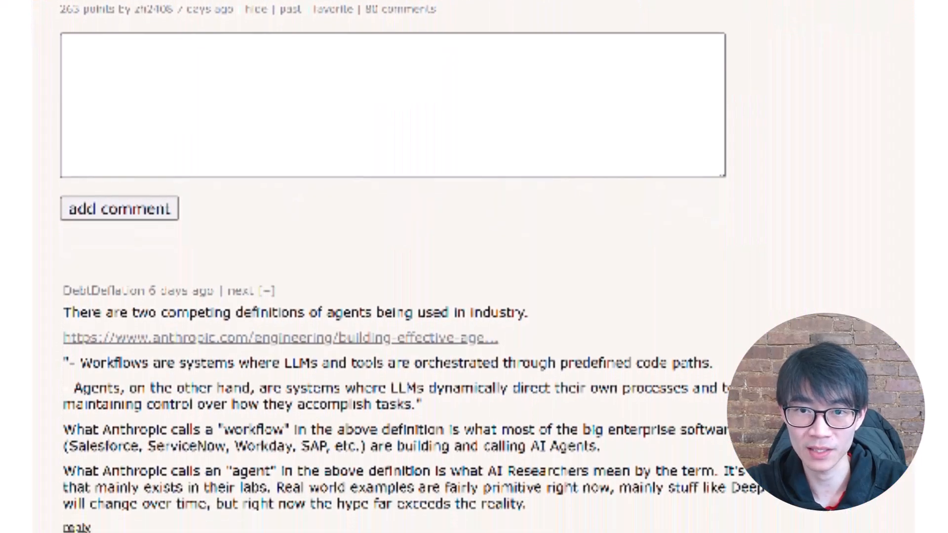
Step: Follow DebtDeflation's anthropic.com link to the 'Building effective agents' article
scroll("down", 3)
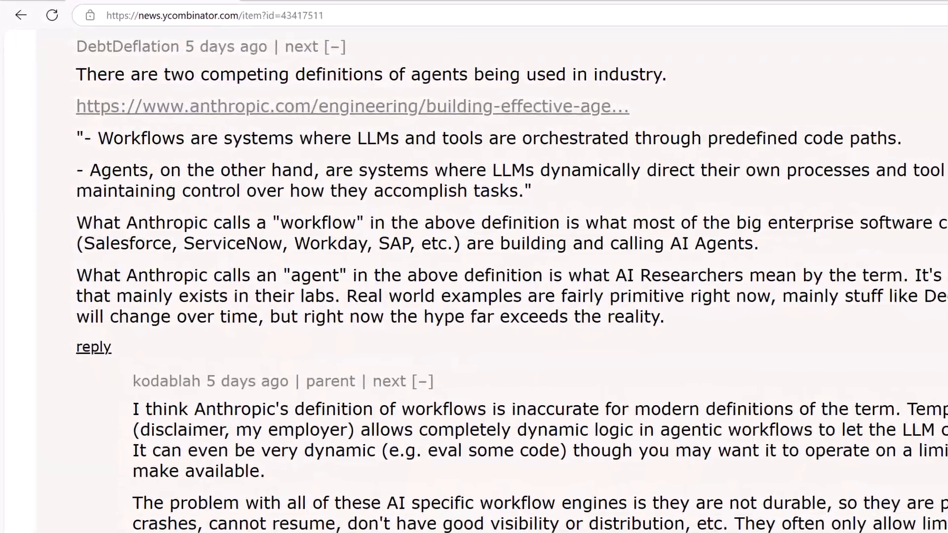
left_click(353, 106)
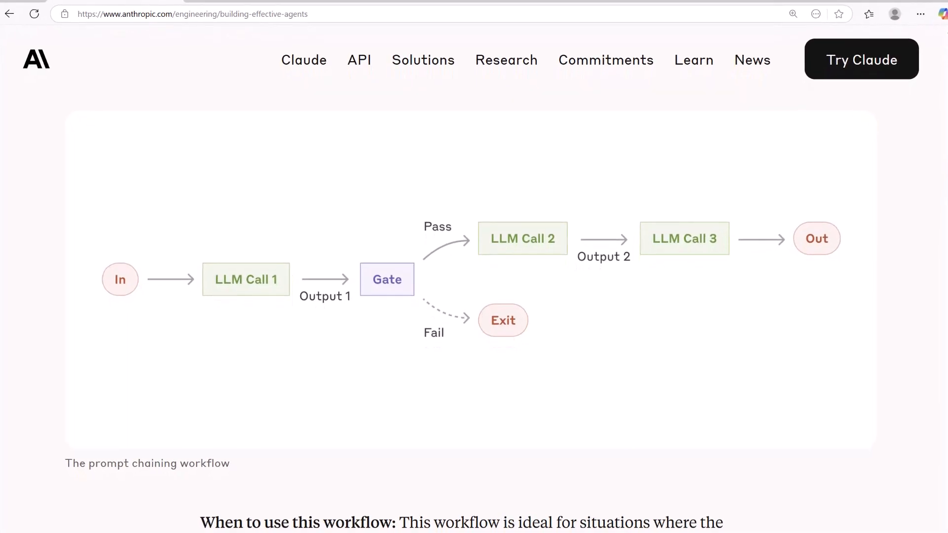
Step: Read the Anthropic article past the prompt chaining and orchestrator-workers diagrams to 'What are agents?'
scroll("down", 3)
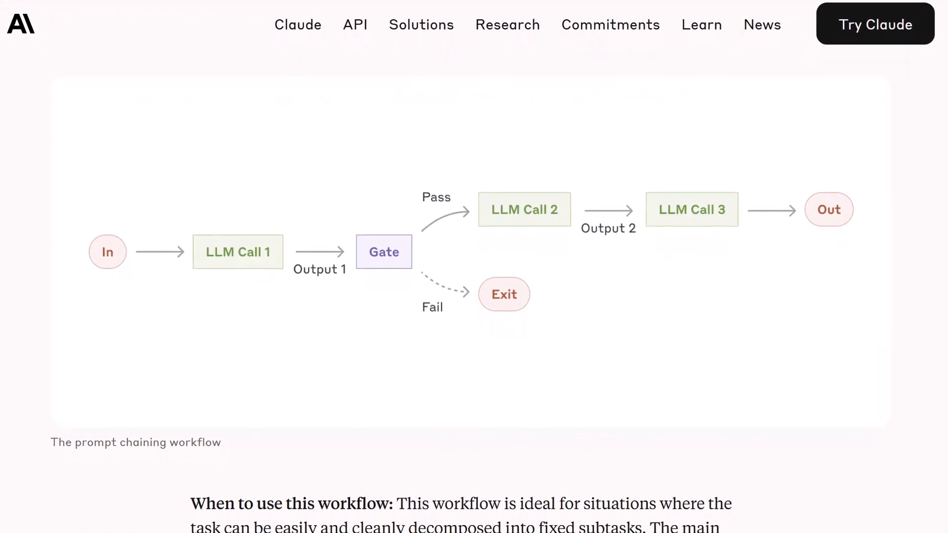
scroll("down", 3)
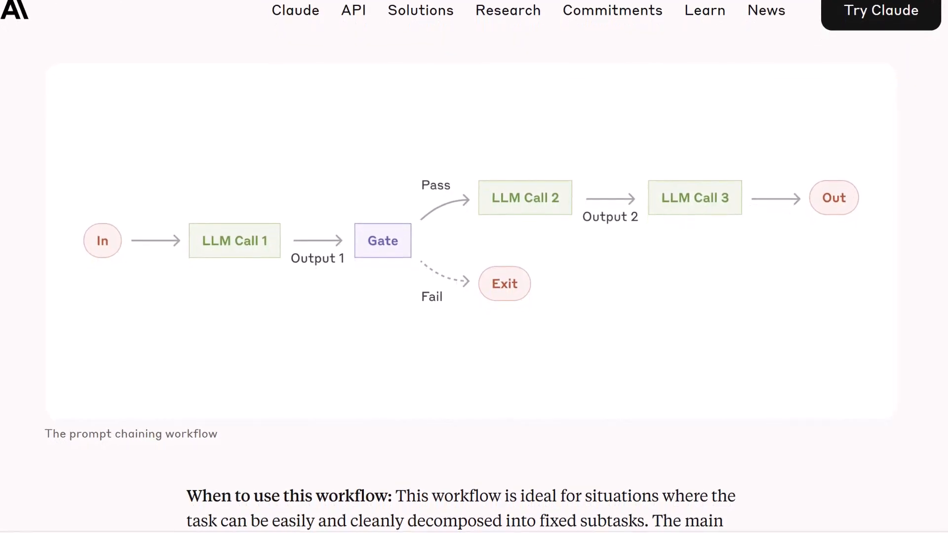
scroll("down", 3)
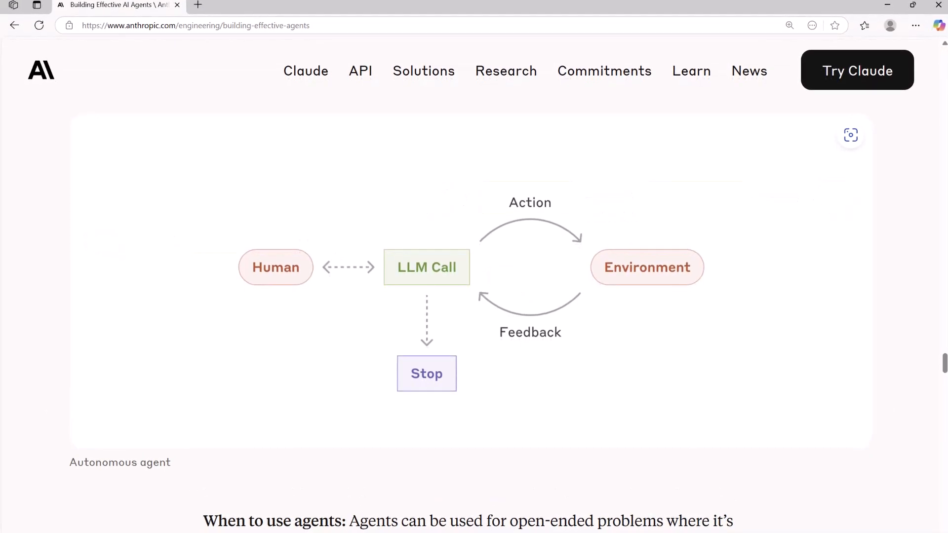
scroll("down", 3)
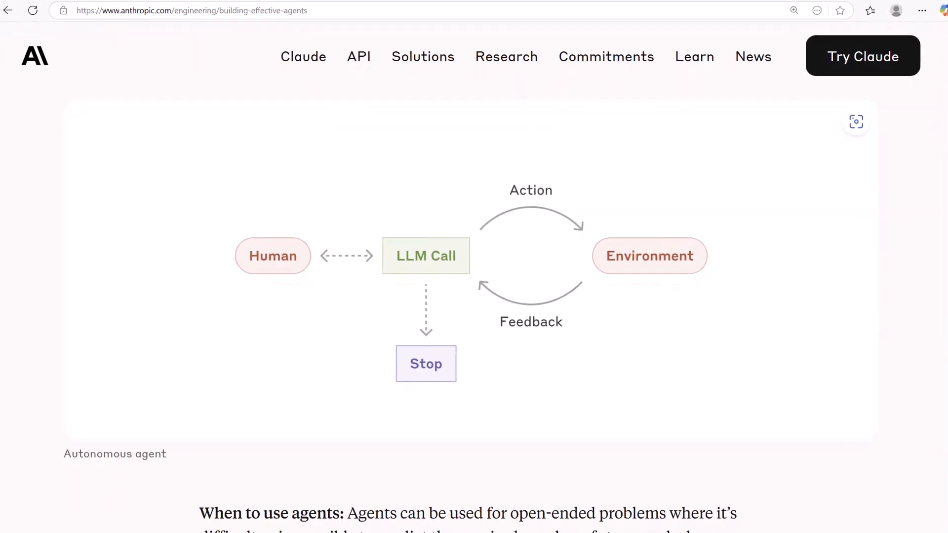
scroll("down", 3)
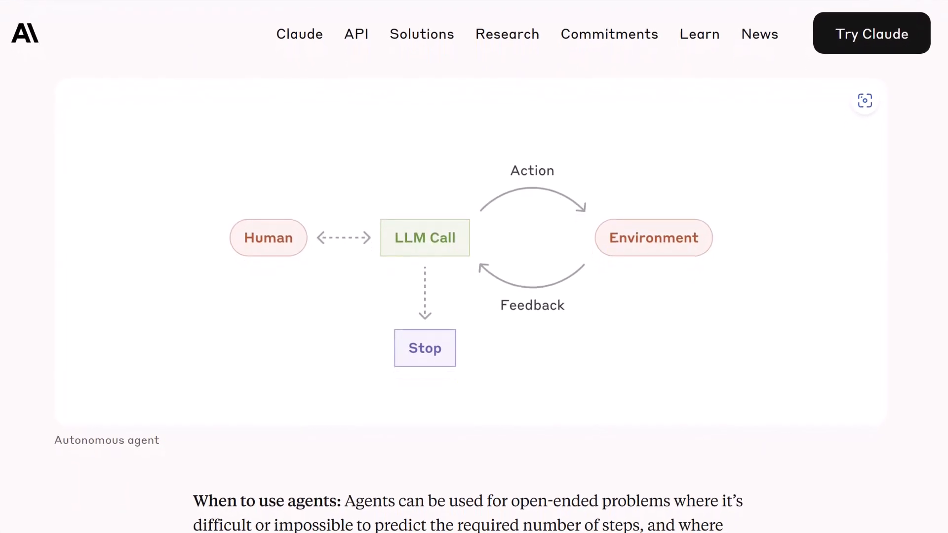
scroll("down", 3)
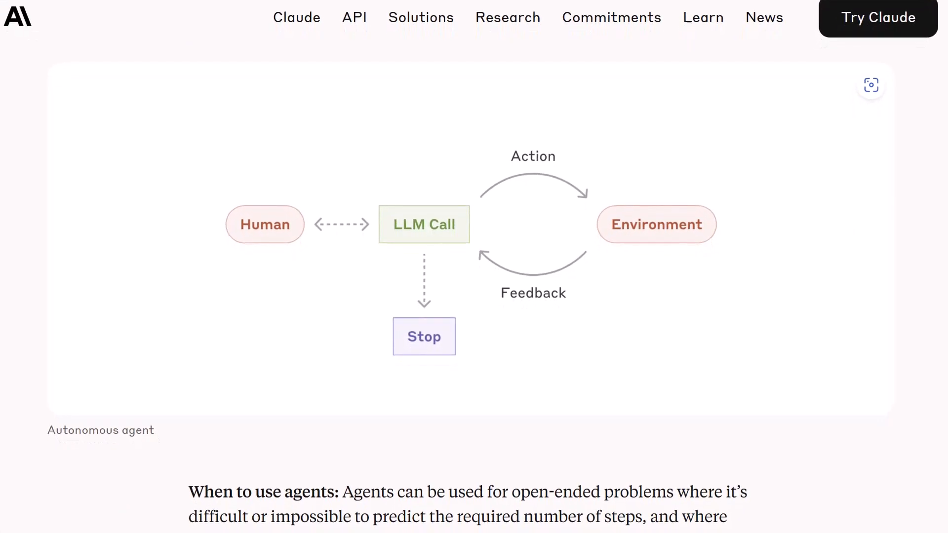
scroll("down", 3)
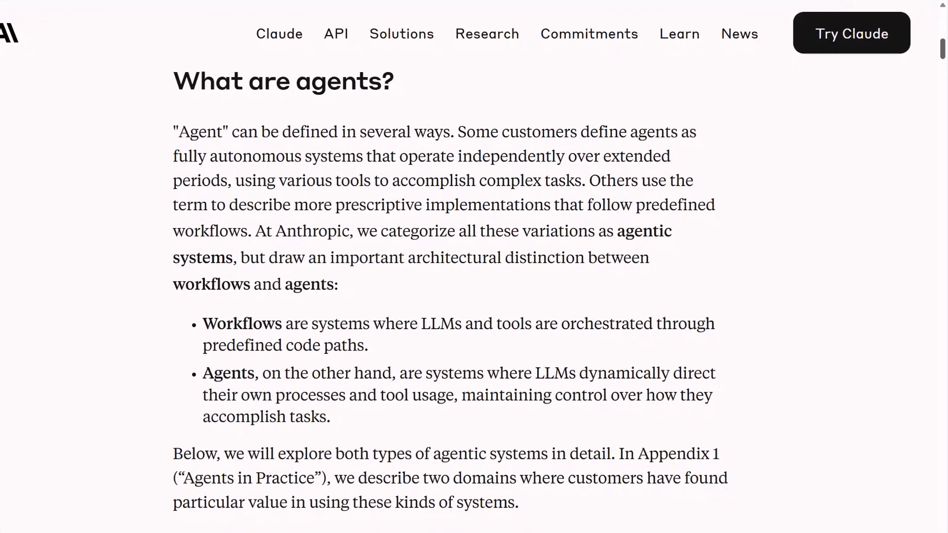
scroll("down", 3)
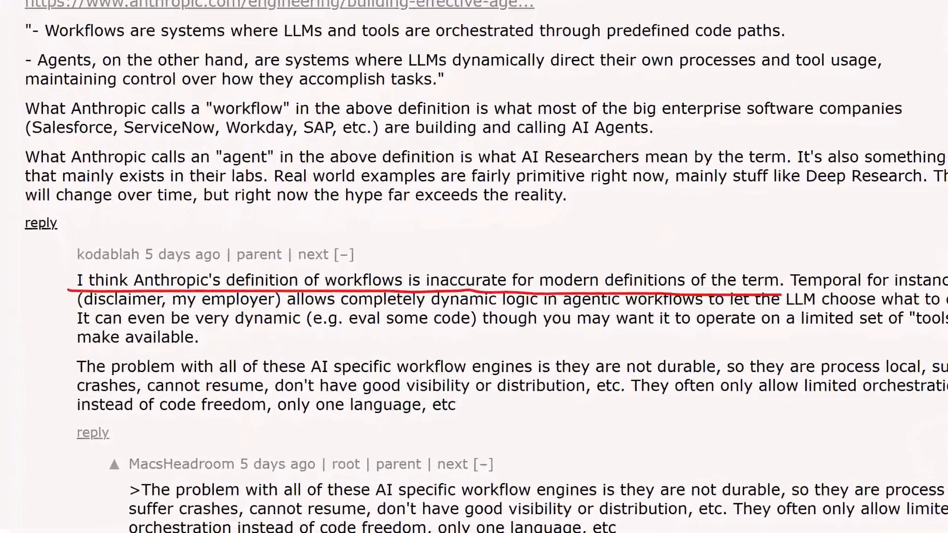
scroll("down", 3)
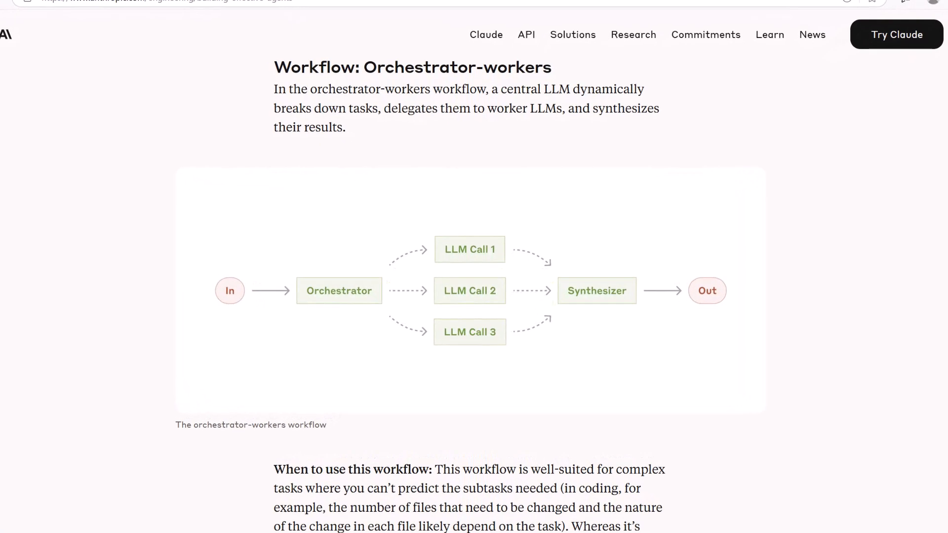
Step: Return to the Hacker News tab showing DebtDeflation's comment and kodablah's reply
left_click(115, 9)
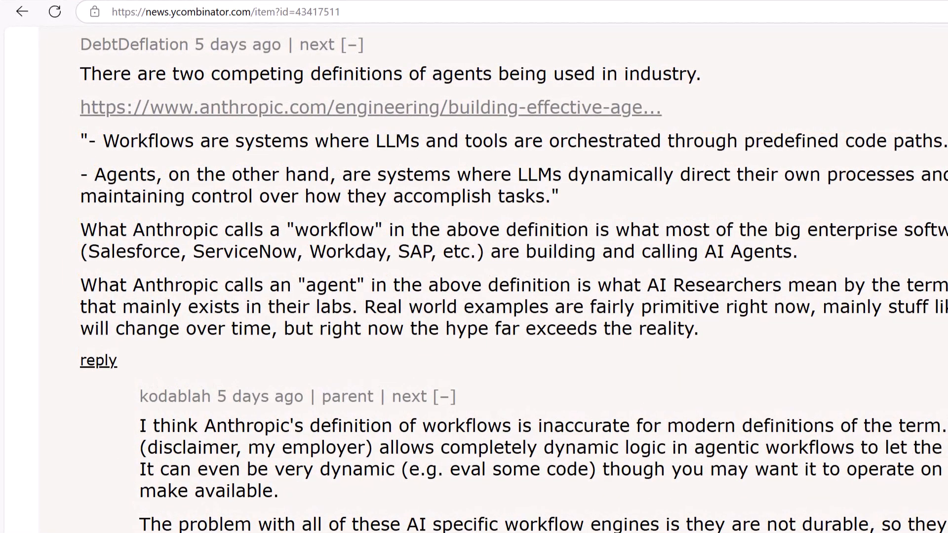
Step: Revisit Anthropic's 'What are agents?' definitions before returning to the Substack tutorial
left_click(371, 107)
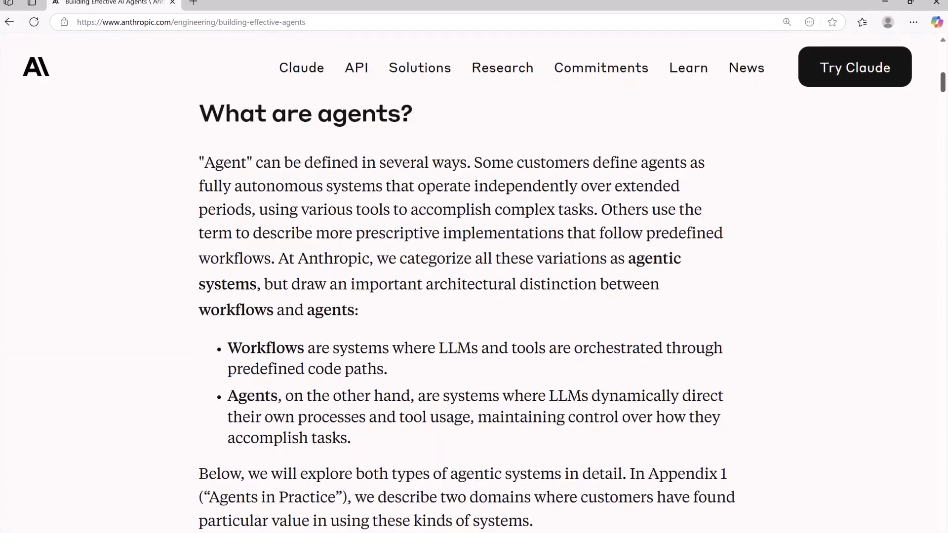
scroll("down", 3)
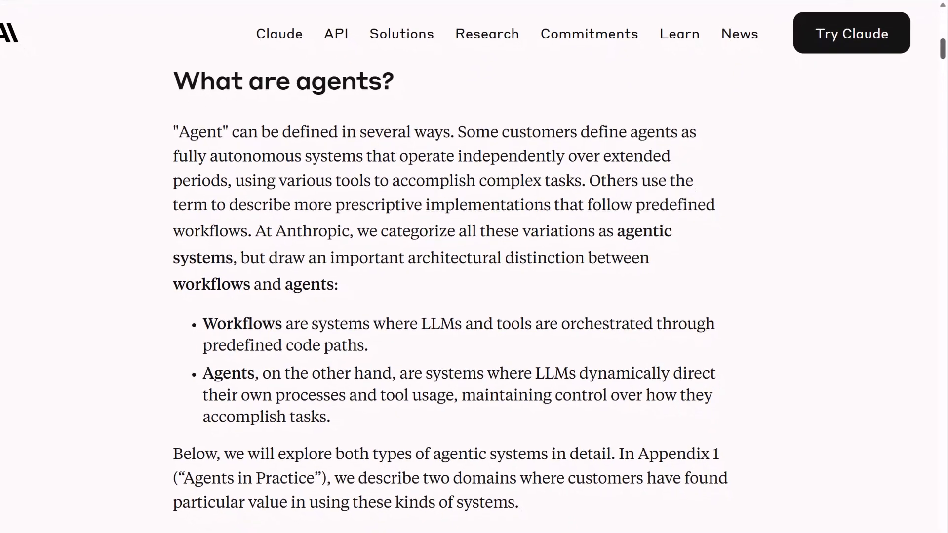
scroll("down", 3)
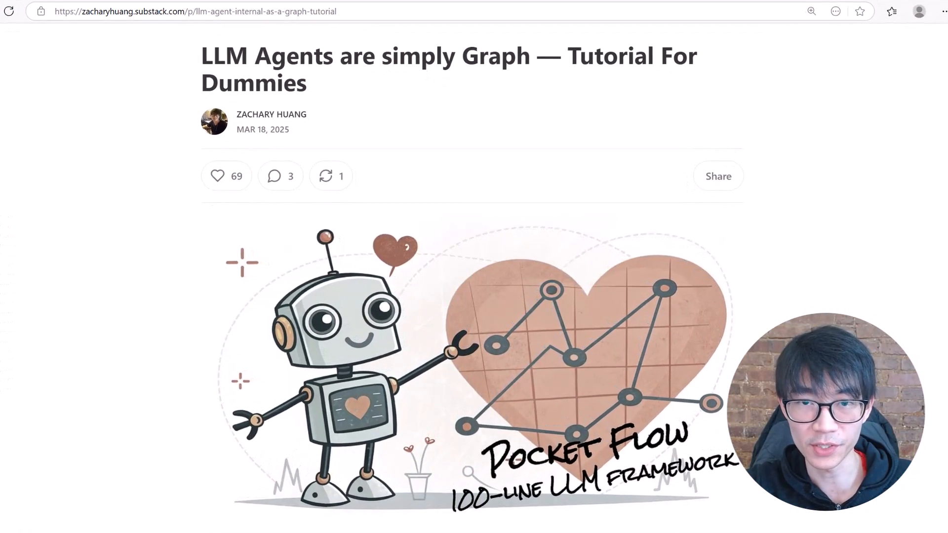
Step: Browse pydantic-ai and LangGraph agent.py, then PocketFlow's README to 'How does Pocket Flow work?'
scroll("down", 3)
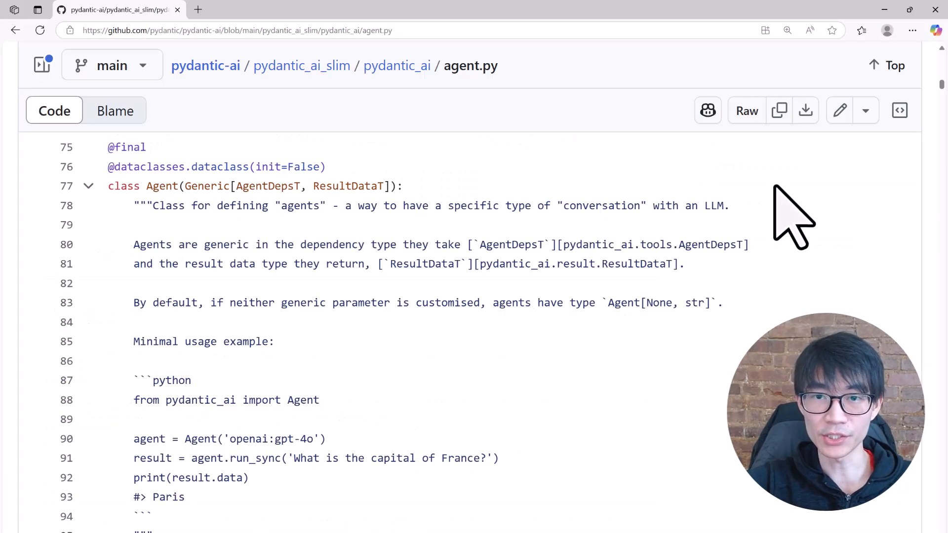
scroll("down", 3)
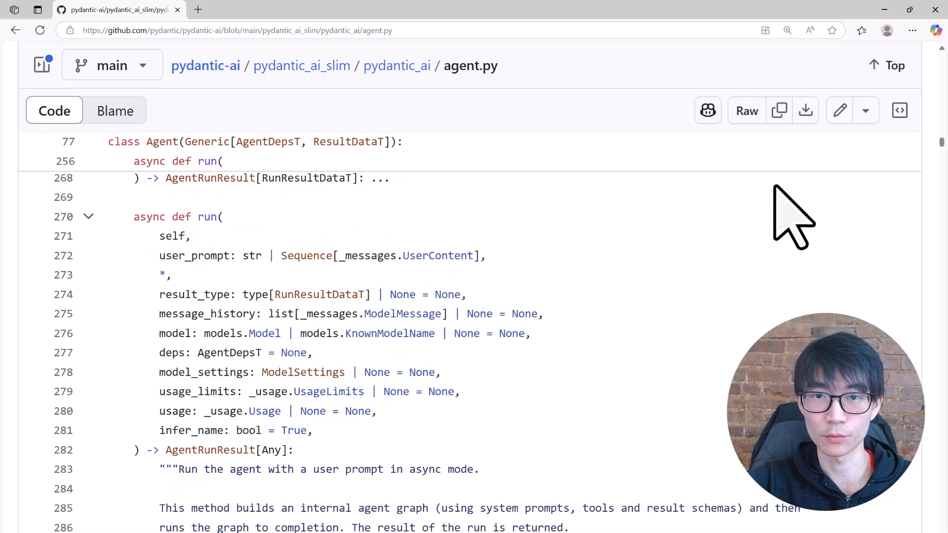
scroll("down", 3)
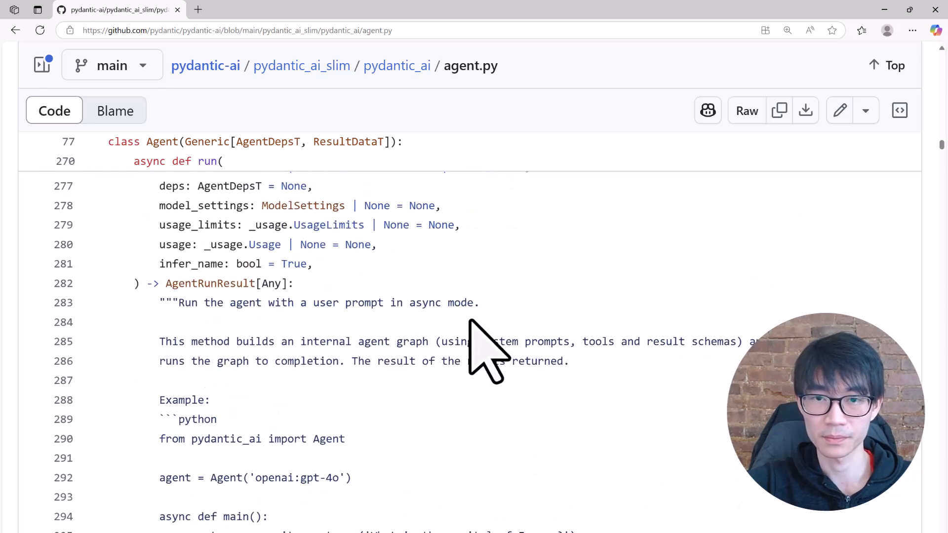
scroll("down", 3)
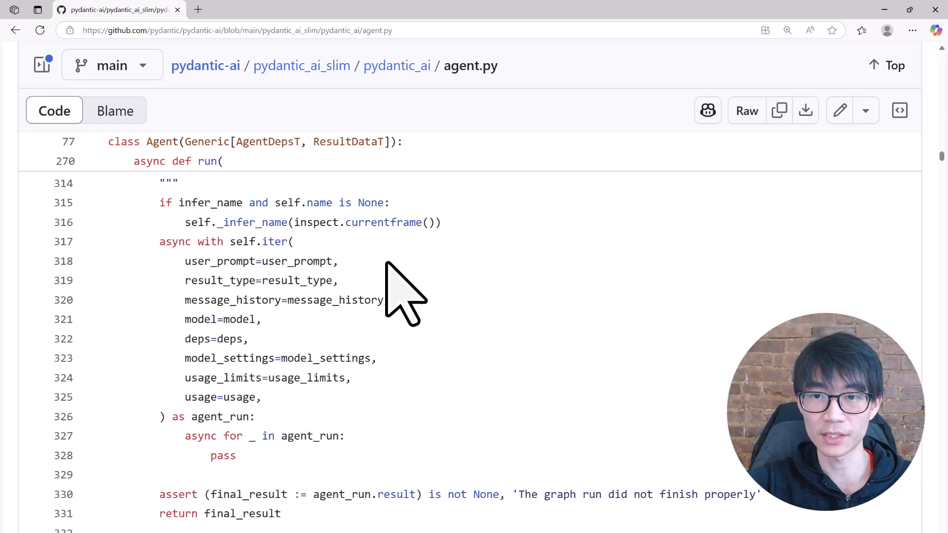
scroll("down", 3)
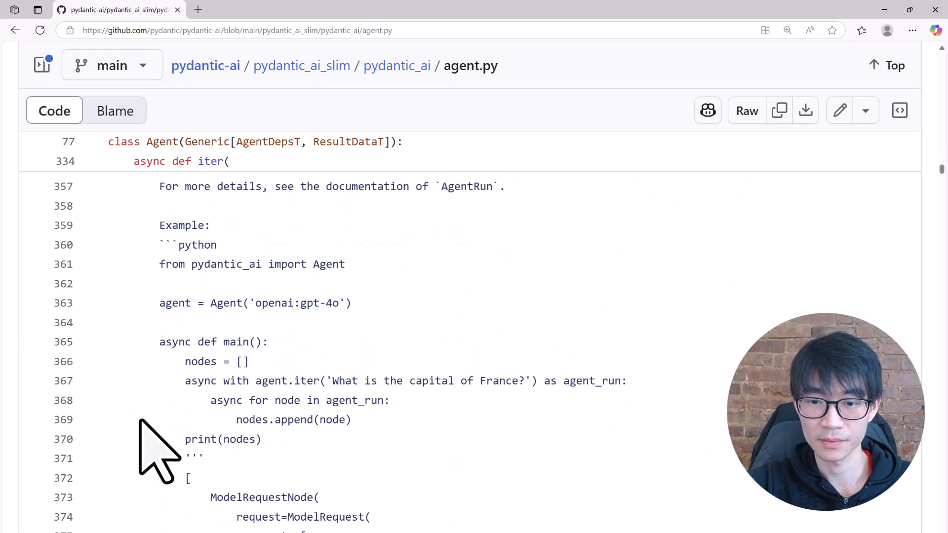
scroll("down", 3)
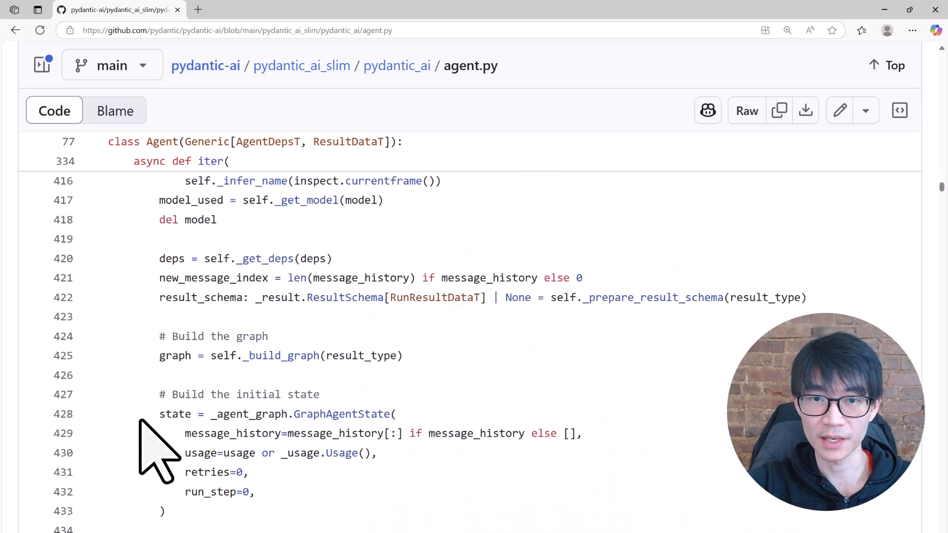
scroll("down", 3)
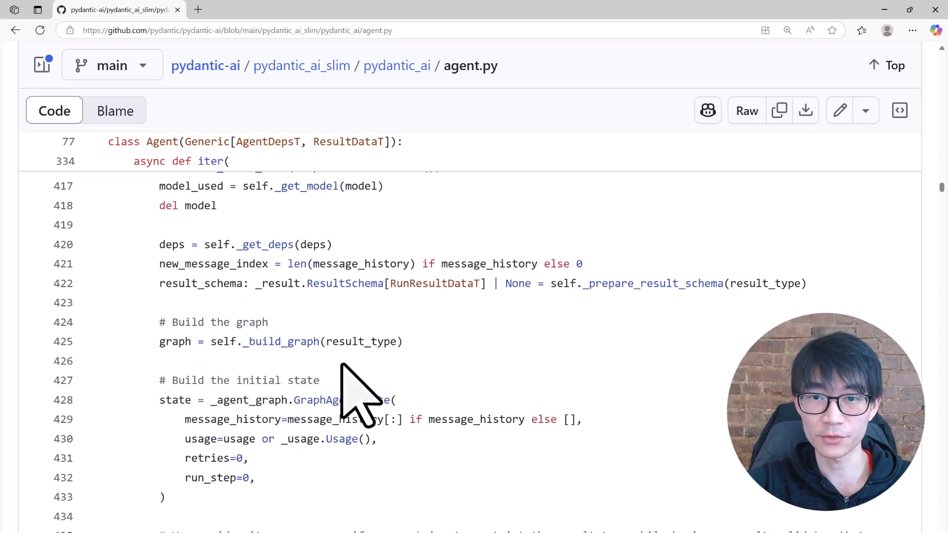
mouse_move(423, 393)
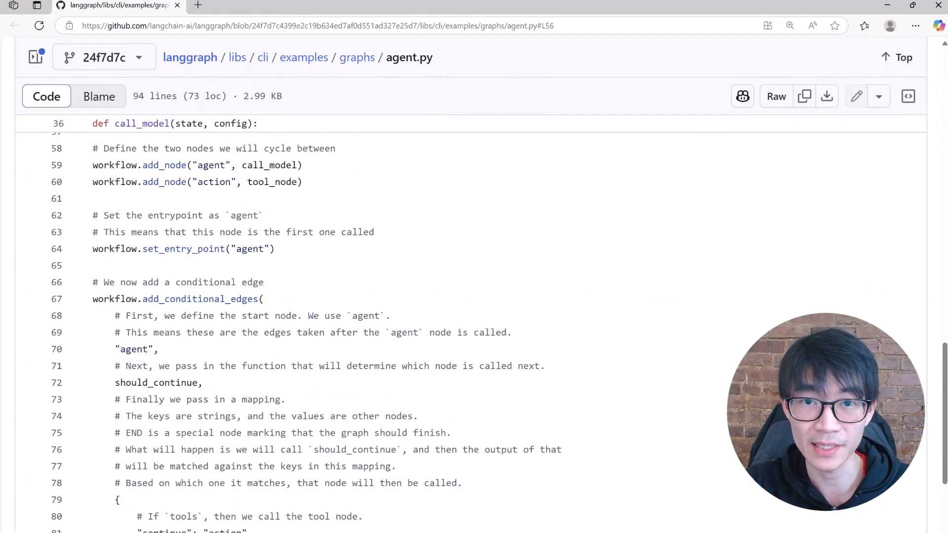
scroll("down", 3)
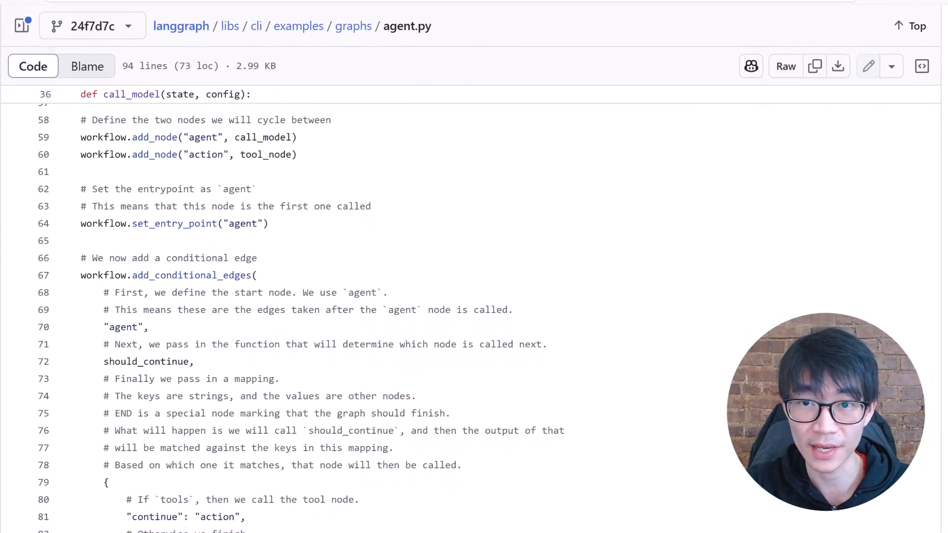
scroll("down", 3)
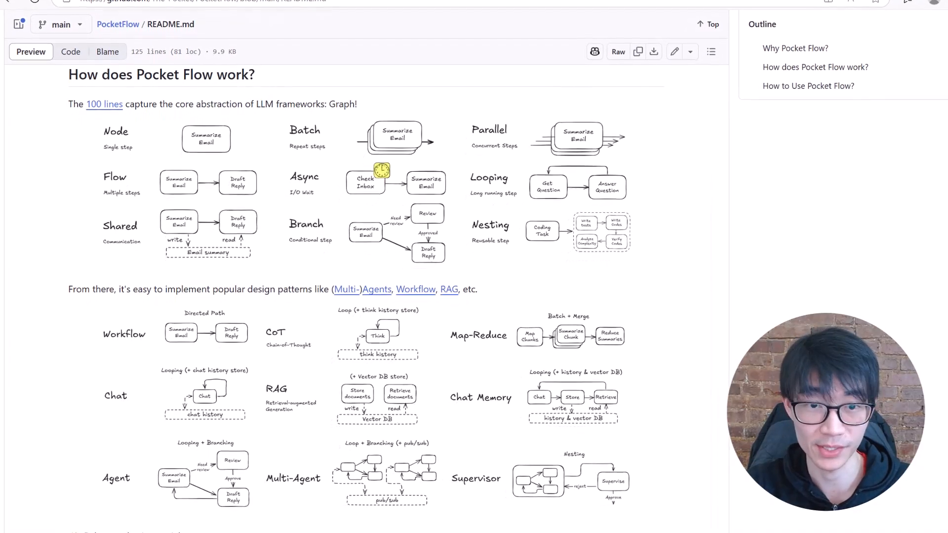
Step: Scroll the Substack article to 'The Big Secret: Agents Are Just Simple Graphs!' and its DecideNode diagram
scroll("down", 3)
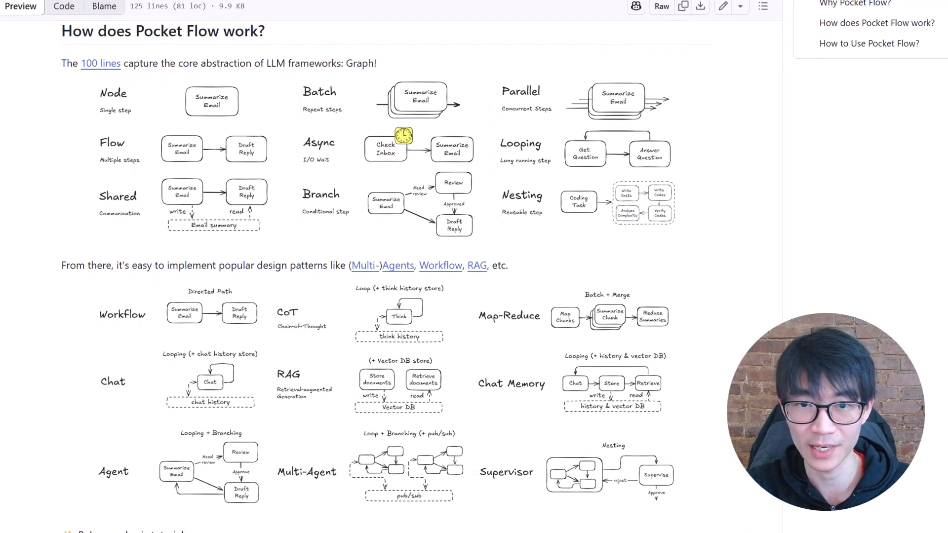
scroll("down", 3)
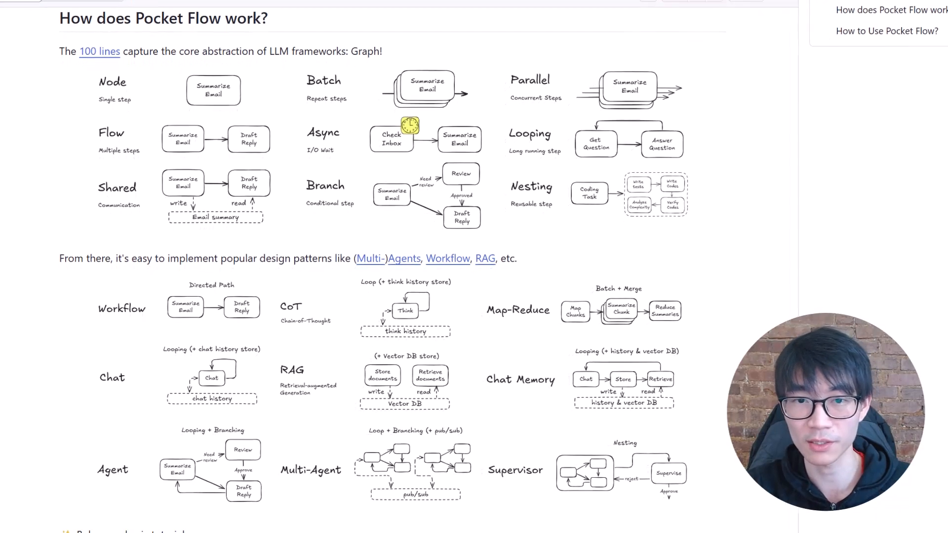
scroll("down", 3)
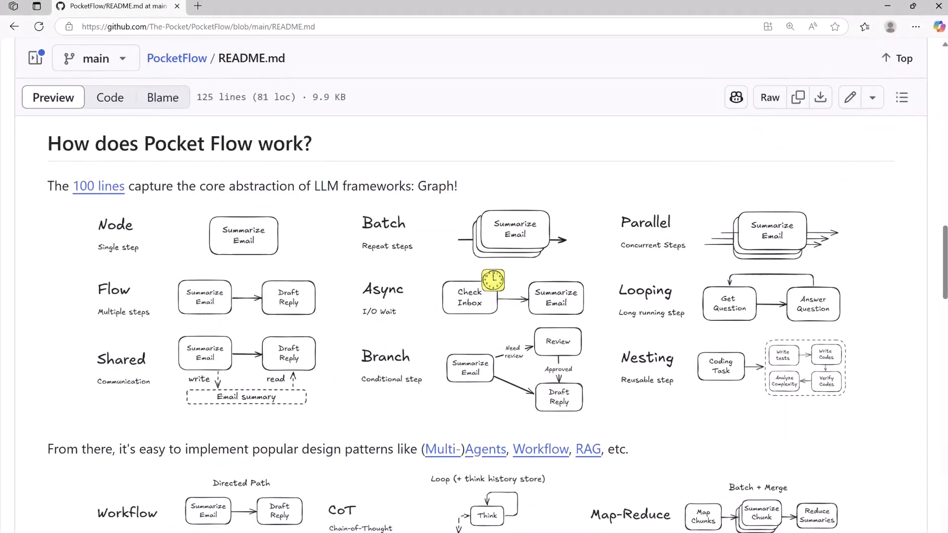
scroll("down", 3)
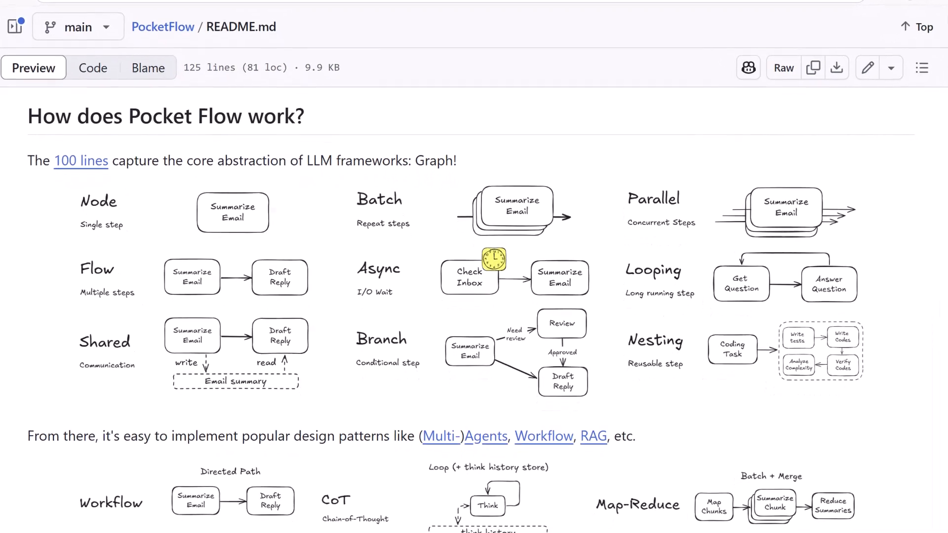
scroll("down", 3)
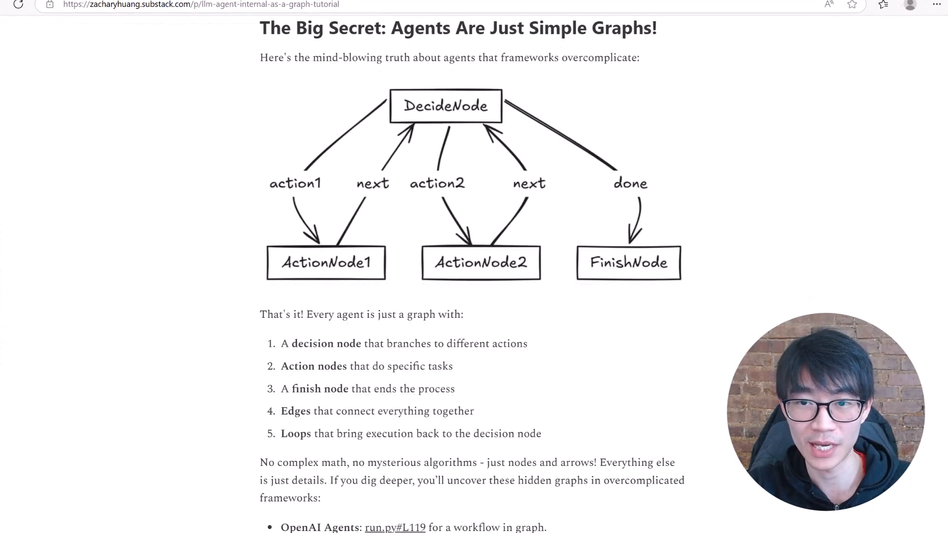
Step: Show PocketFlow's __init__.py and README, then the research agent's nodes.py DecideAction code
scroll("down", 3)
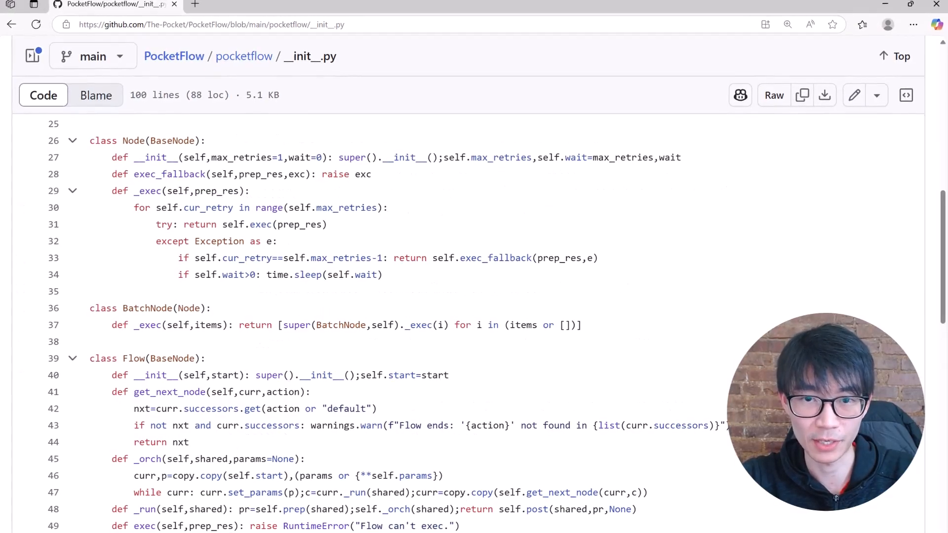
scroll("down", 3)
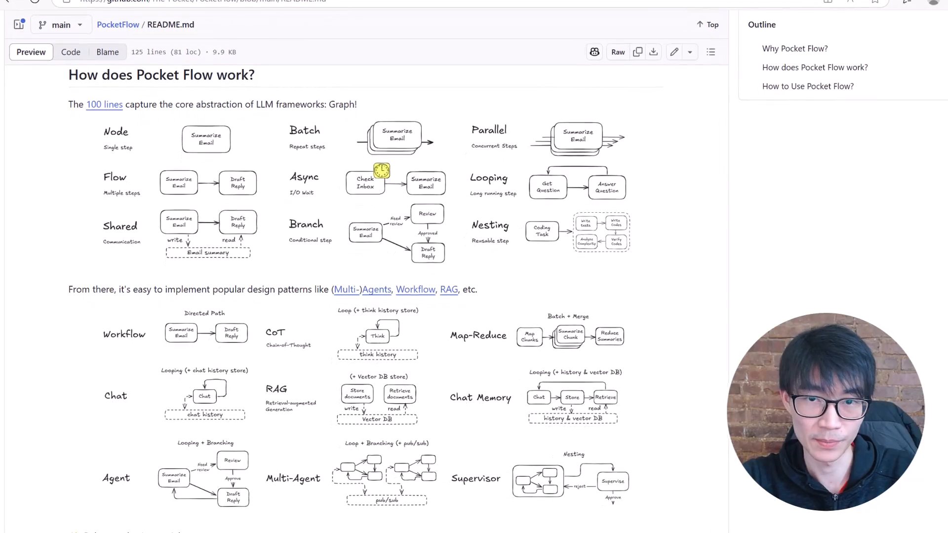
scroll("down", 3)
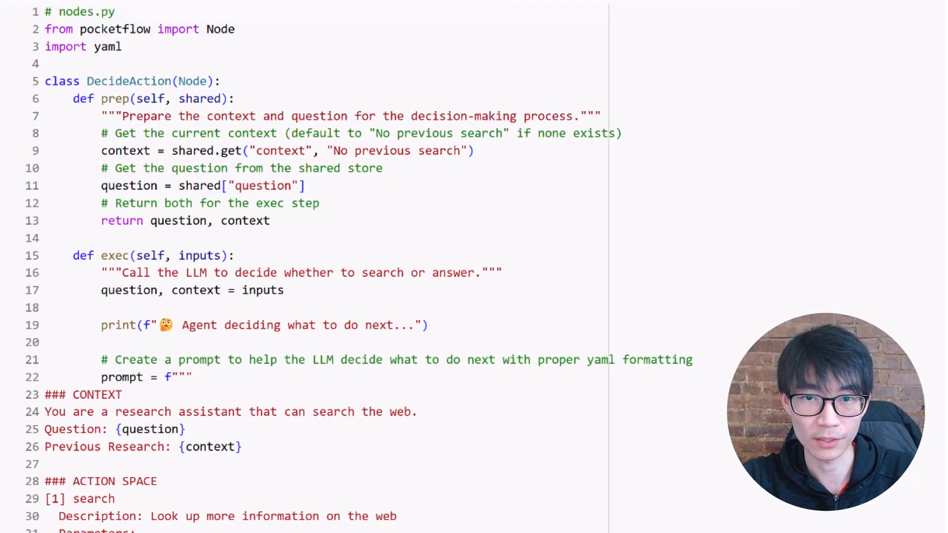
Step: Read the DecideAction prompt's actions and YAML response format, then 'The Simple Building Blocks' section
scroll("down", 3)
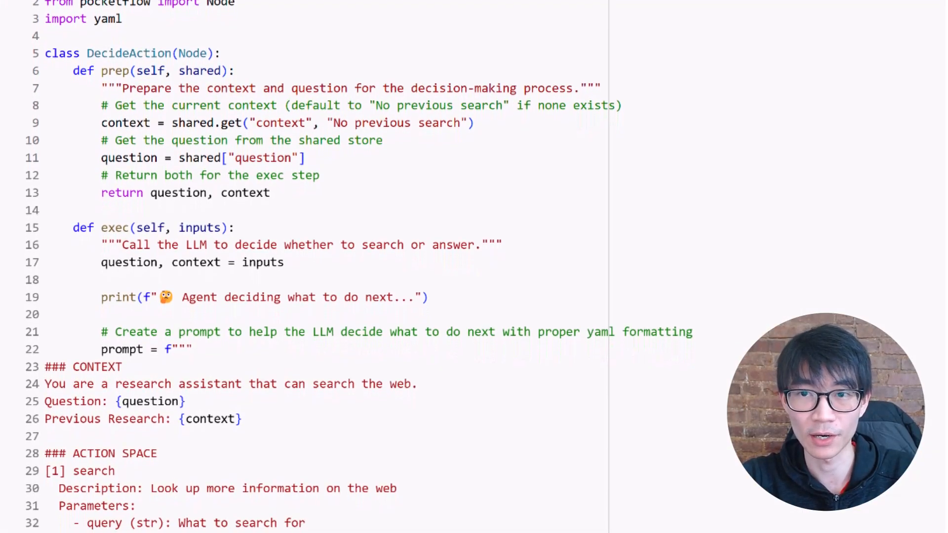
scroll("down", 3)
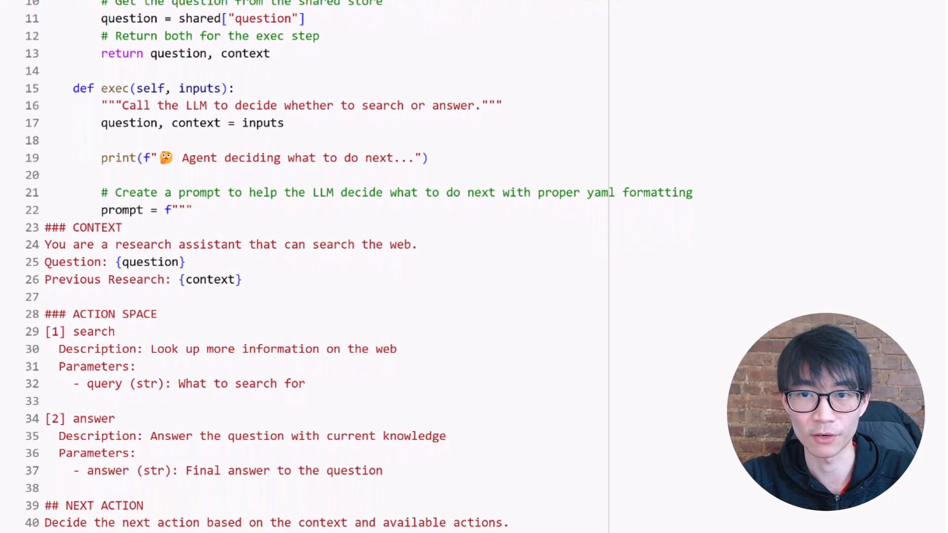
scroll("down", 3)
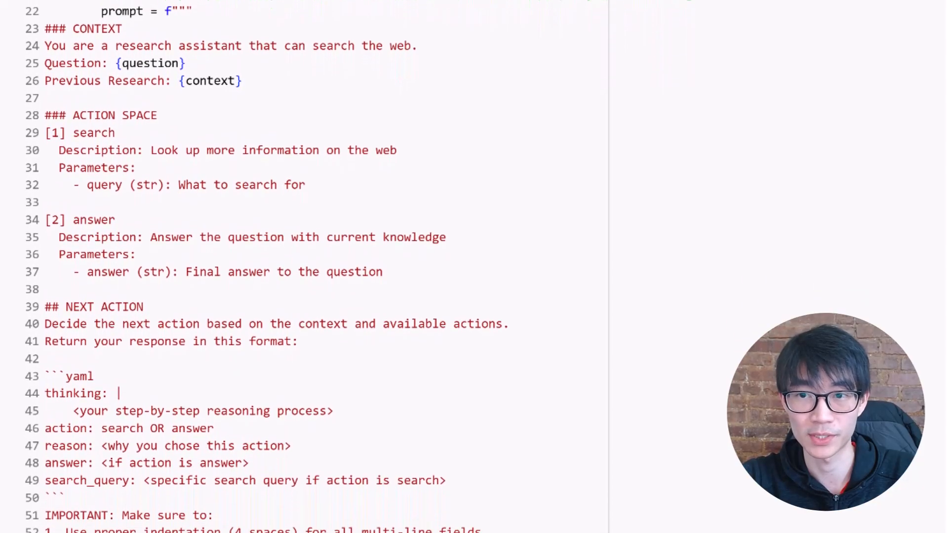
scroll("down", 3)
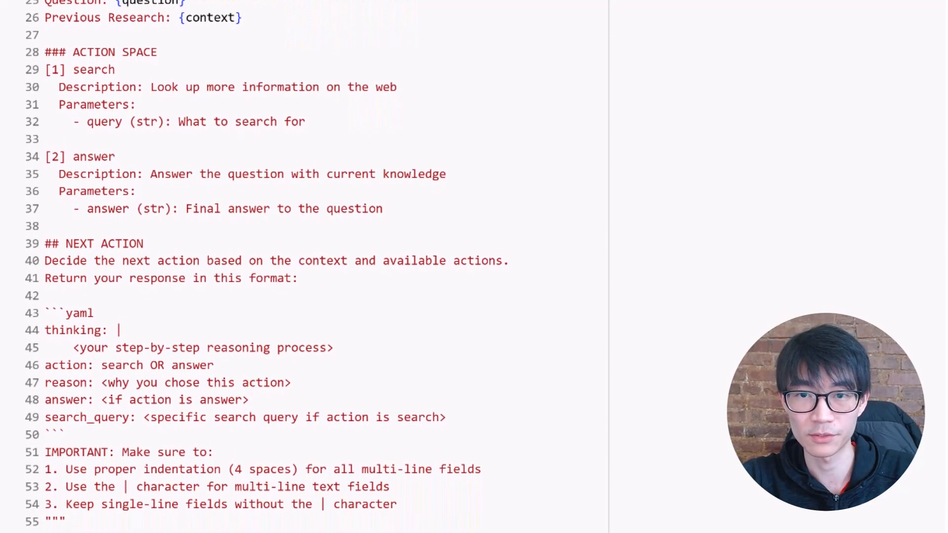
scroll("down", 3)
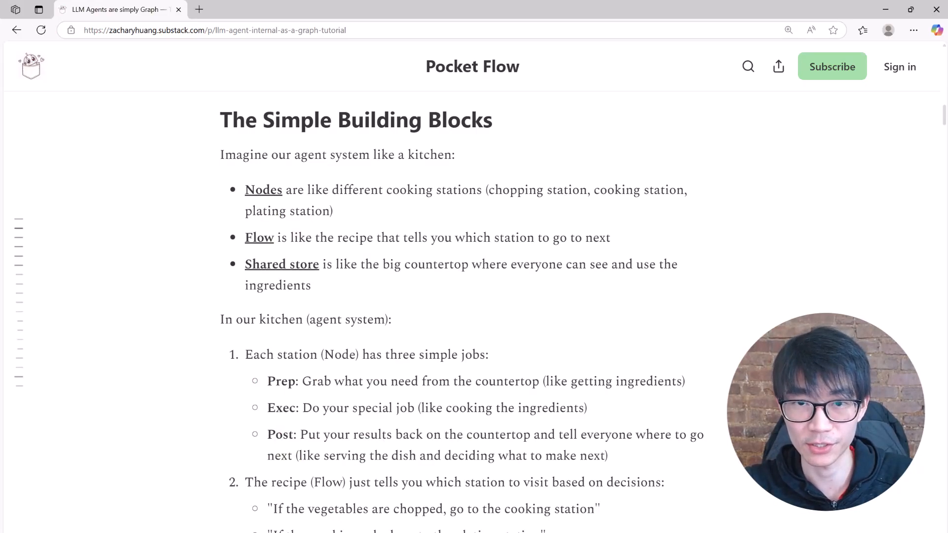
Step: Scroll the article down to the DecideAction, SearchWeb and AnswerQuestion diagram
scroll("down", 3)
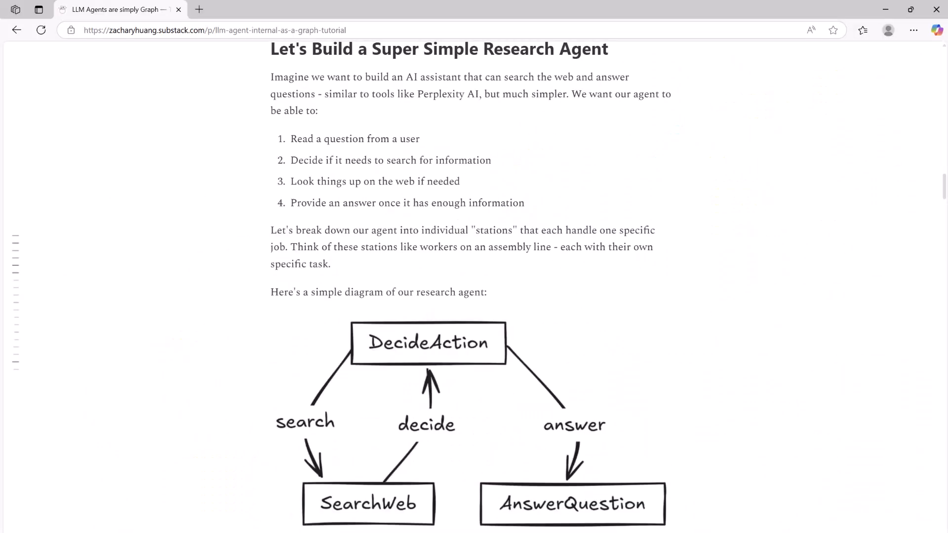
Step: Scroll further down the Substack article past the research agent diagram
scroll("down", 3)
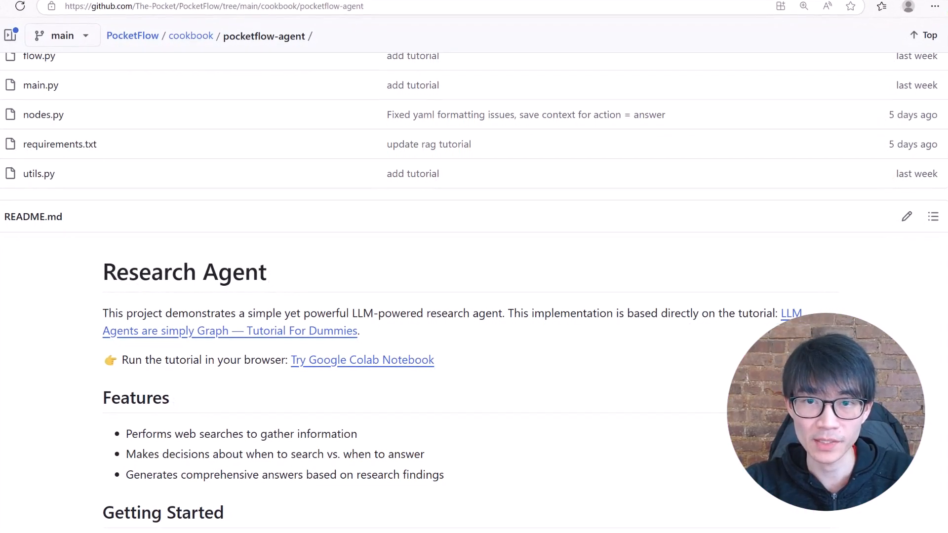
scroll("down", 3)
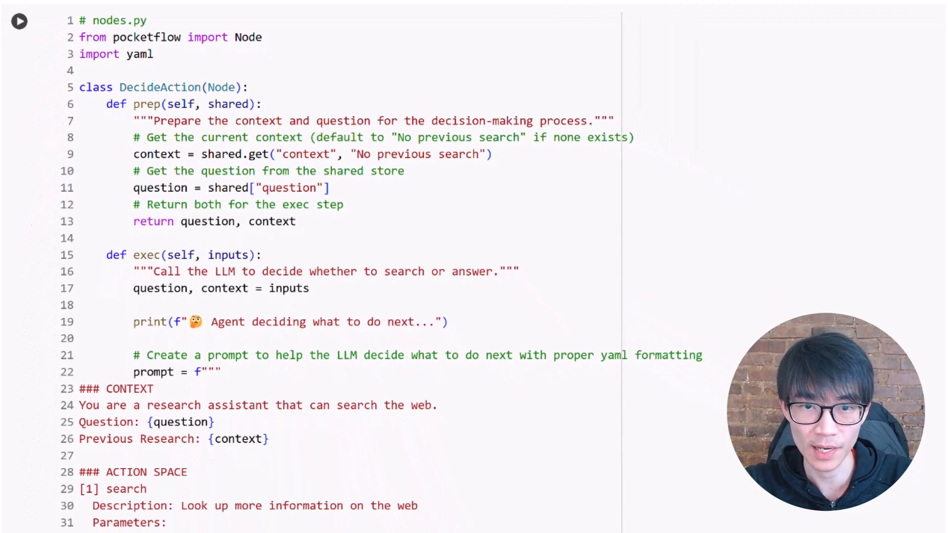
scroll("down", 3)
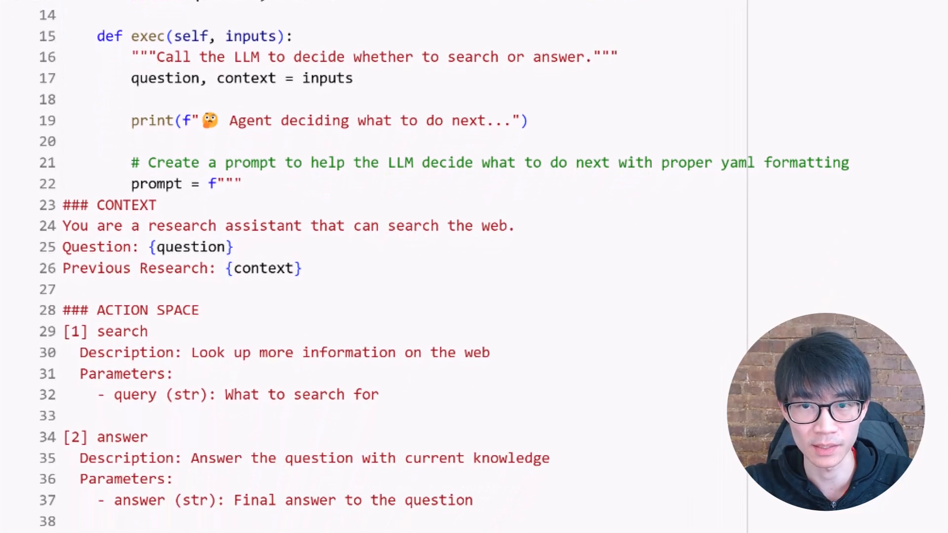
scroll("down", 3)
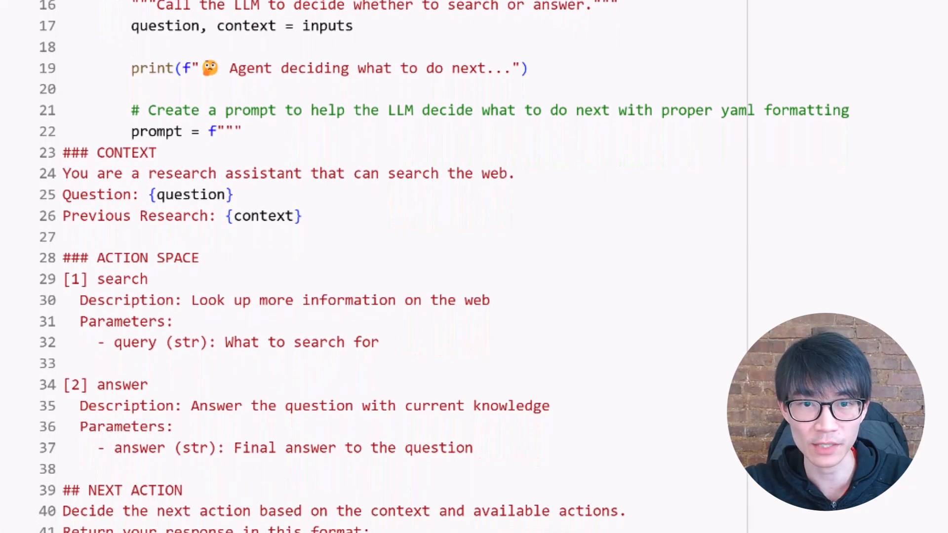
scroll("down", 3)
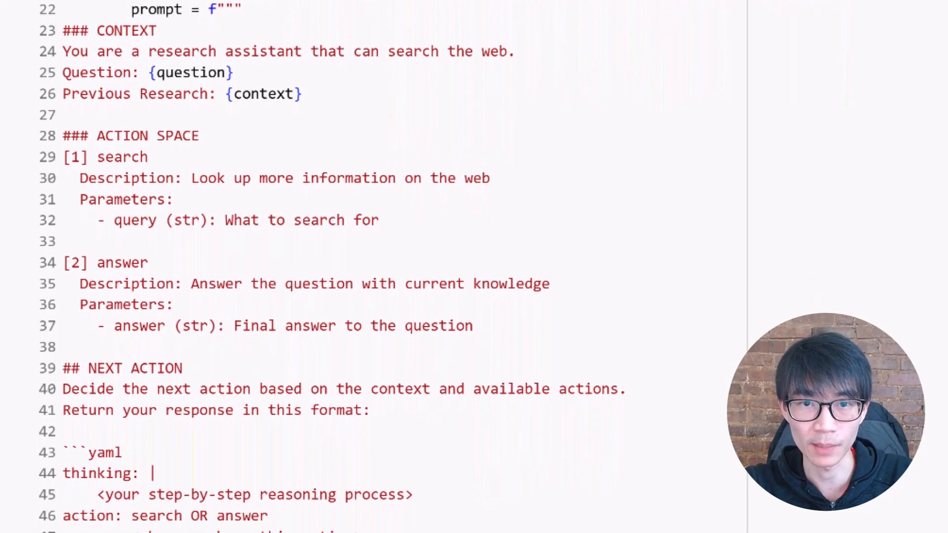
scroll("down", 3)
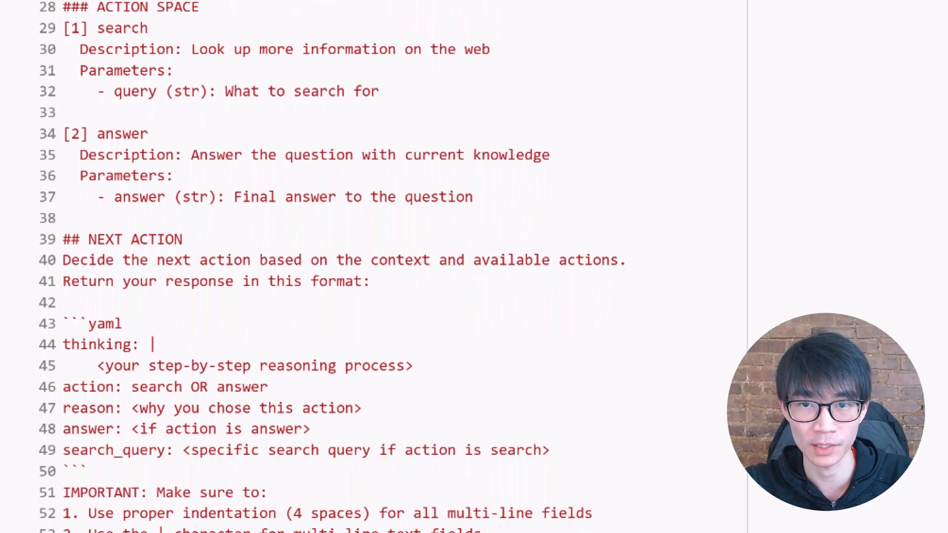
scroll("down", 3)
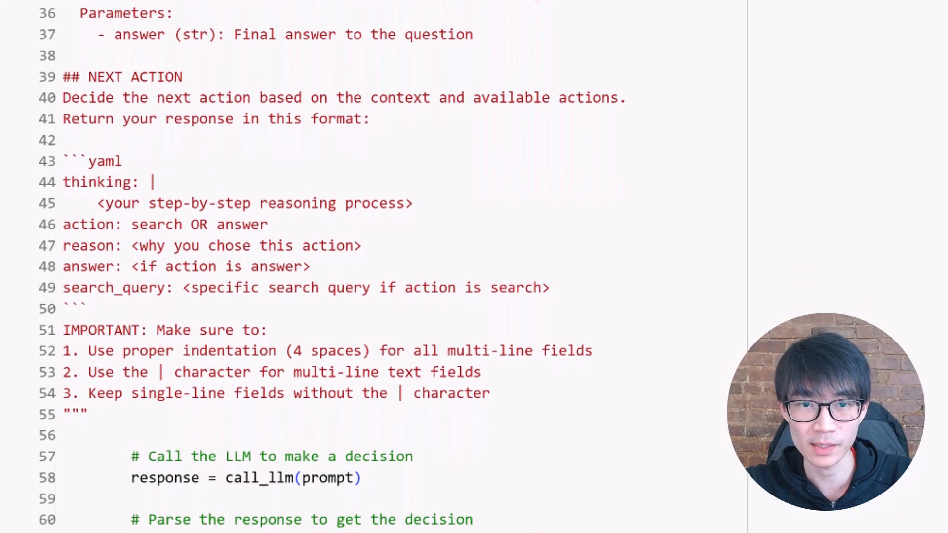
scroll("down", 3)
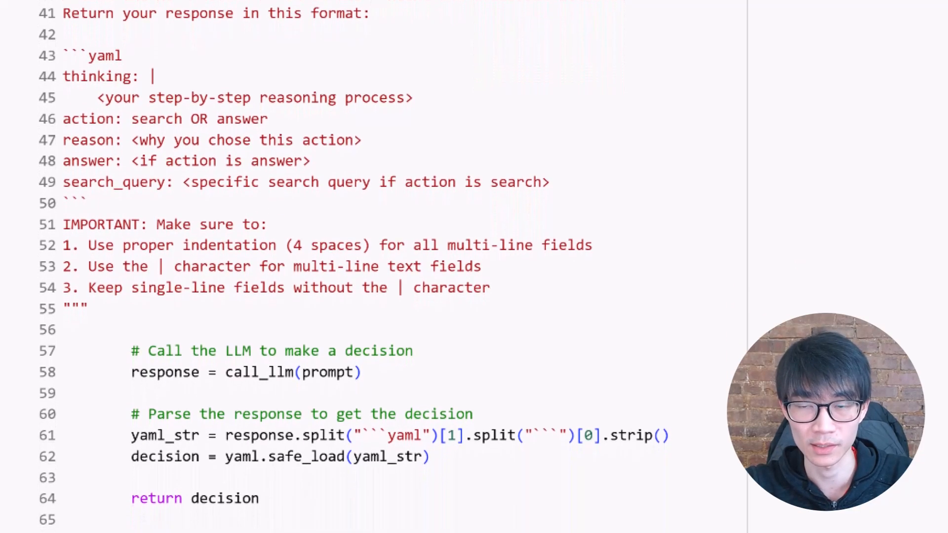
scroll("down", 3)
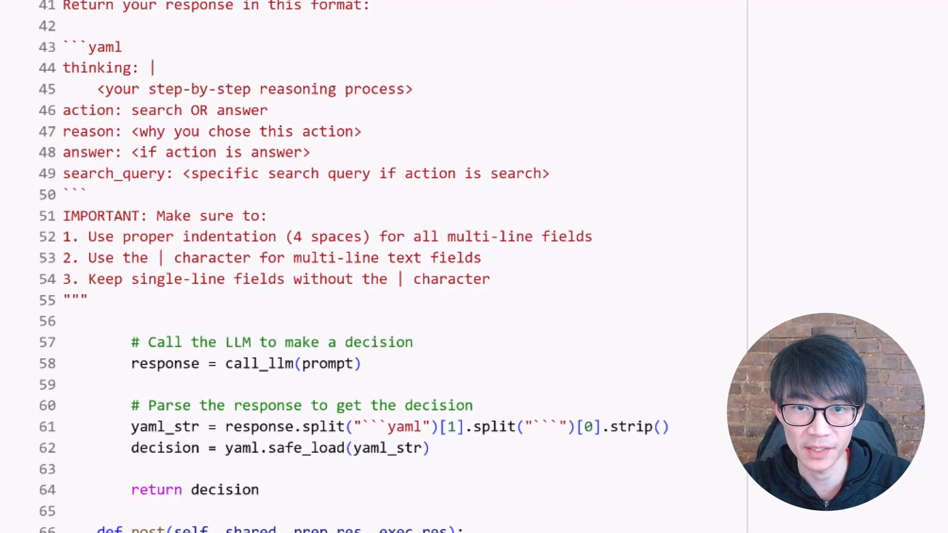
scroll("down", 3)
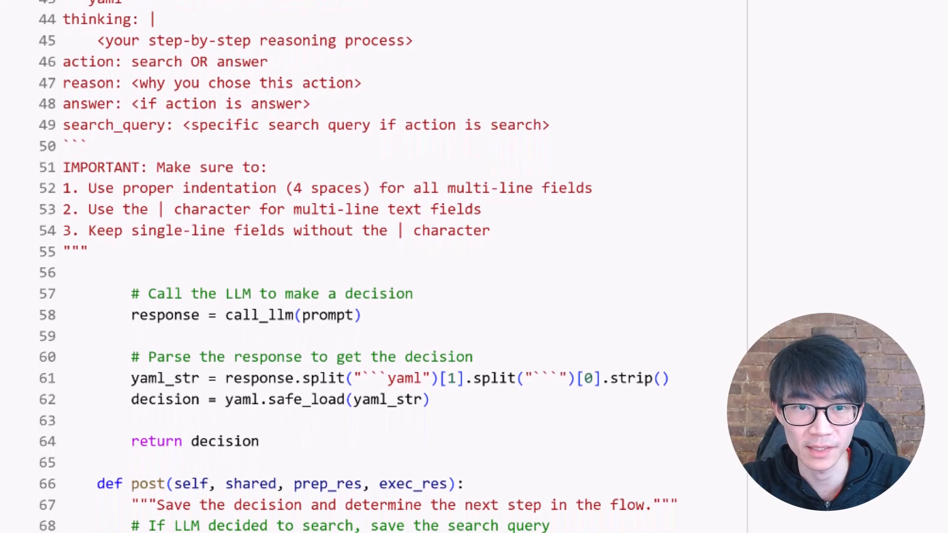
scroll("down", 3)
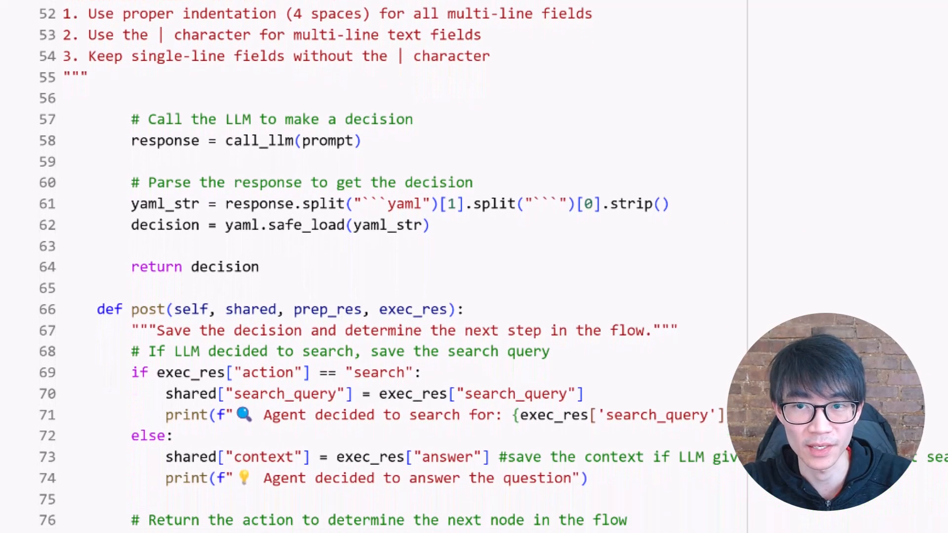
scroll("down", 3)
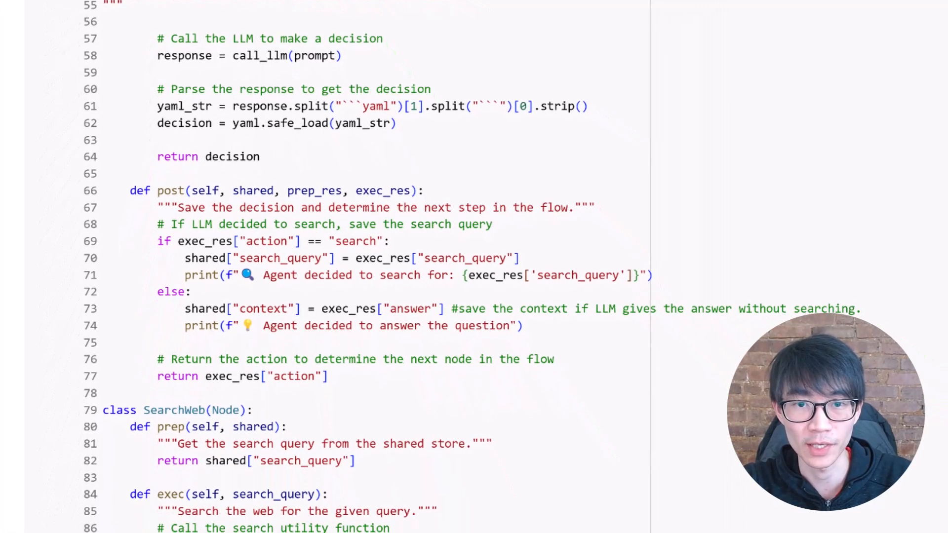
scroll("down", 3)
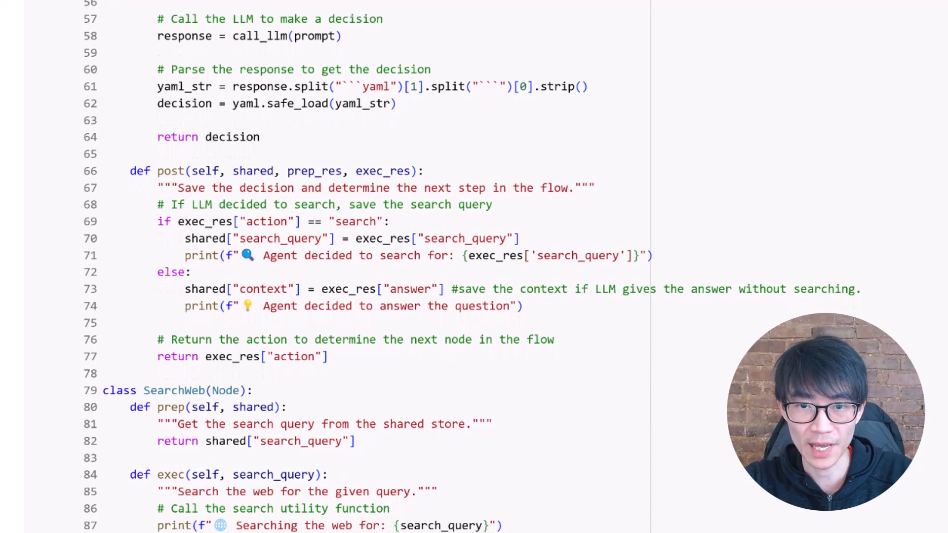
scroll("down", 3)
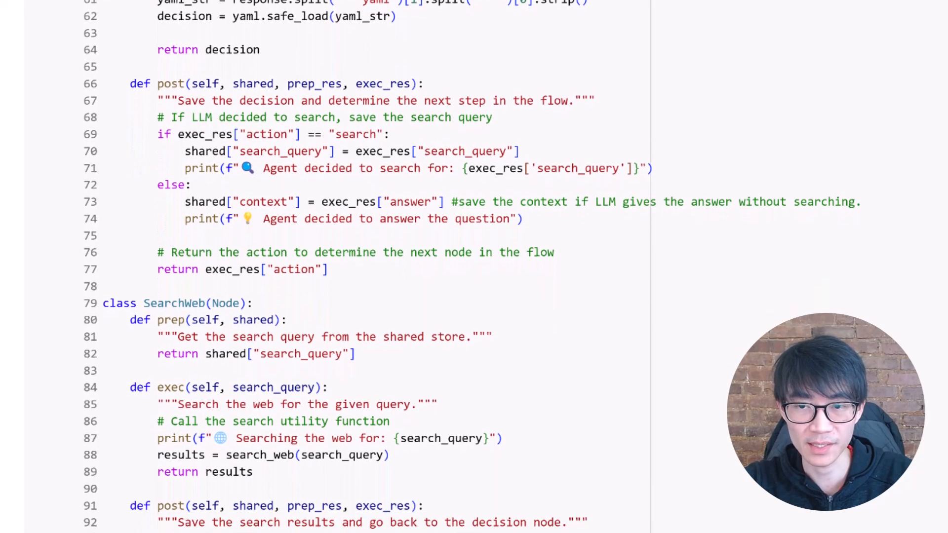
scroll("down", 3)
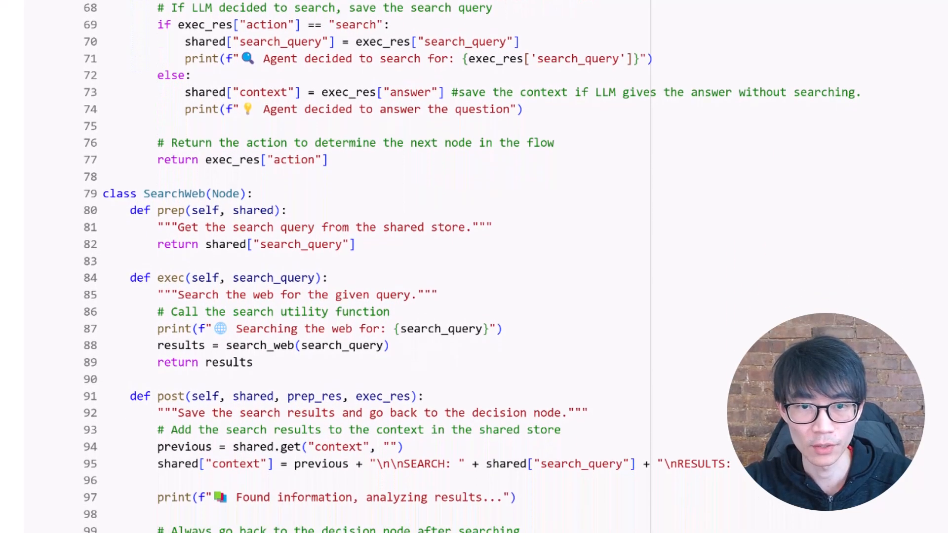
scroll("down", 3)
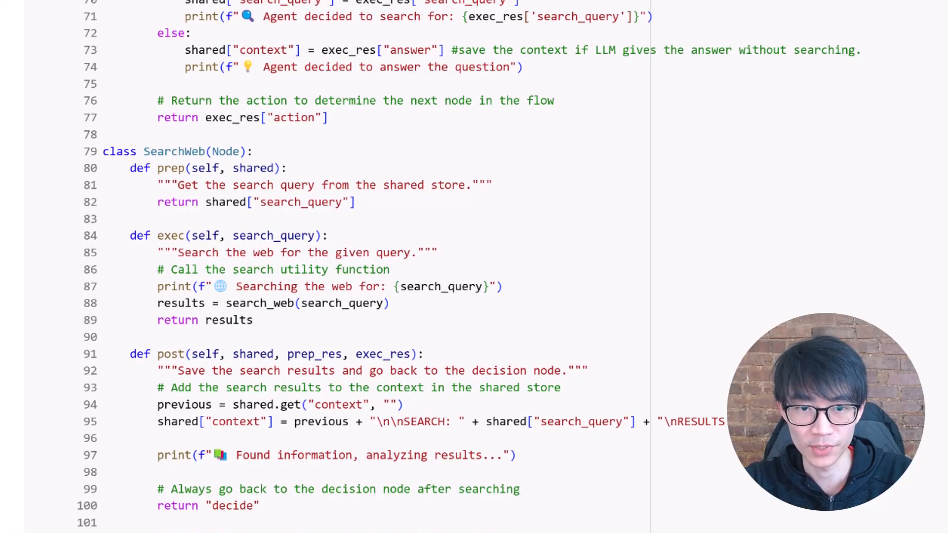
scroll("down", 3)
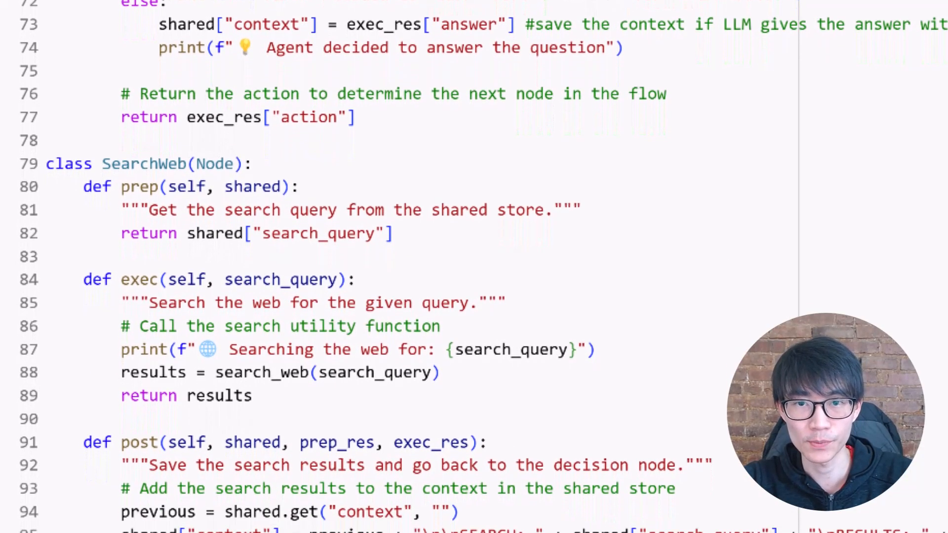
scroll("down", 3)
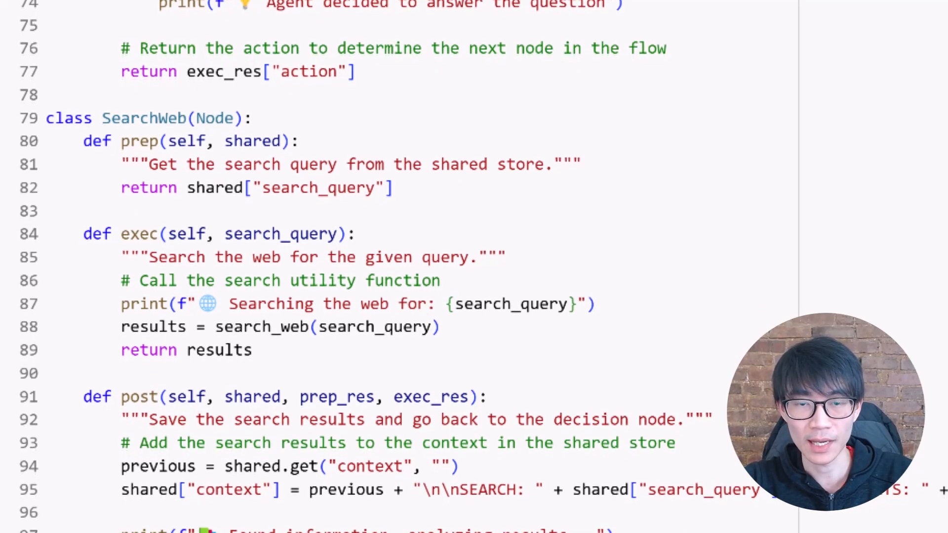
scroll("down", 3)
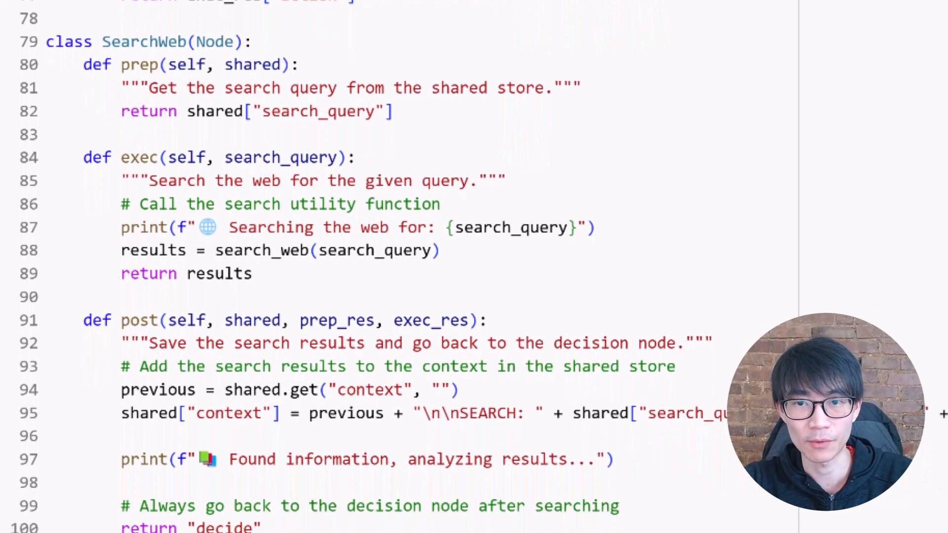
scroll("down", 3)
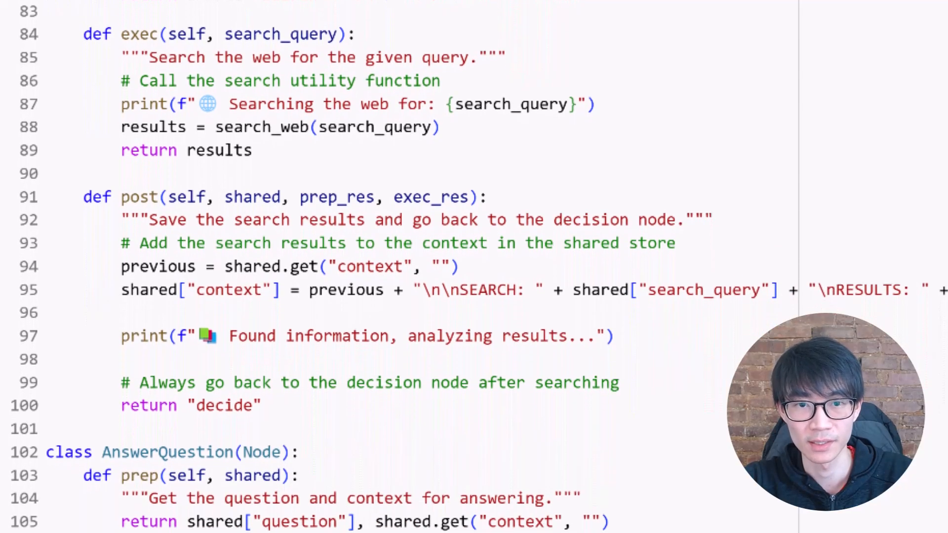
scroll("down", 3)
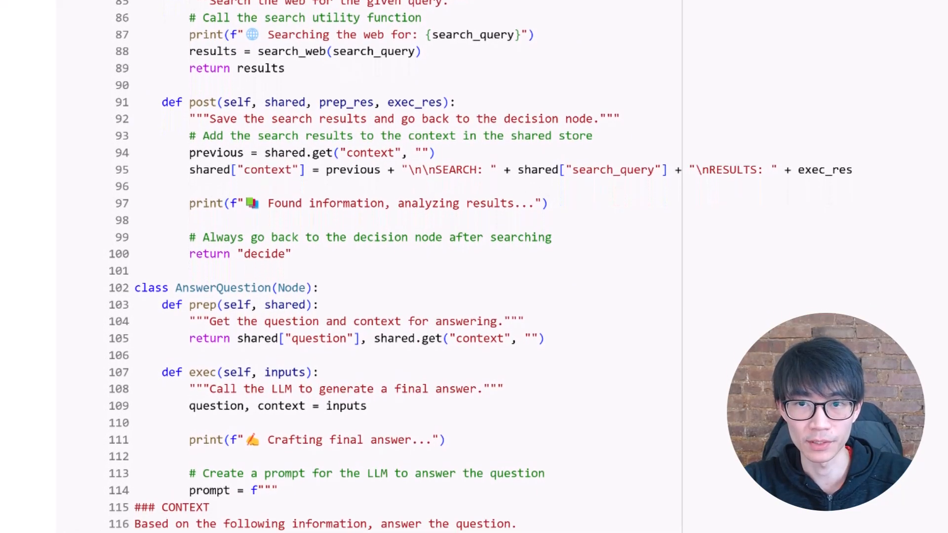
scroll("down", 3)
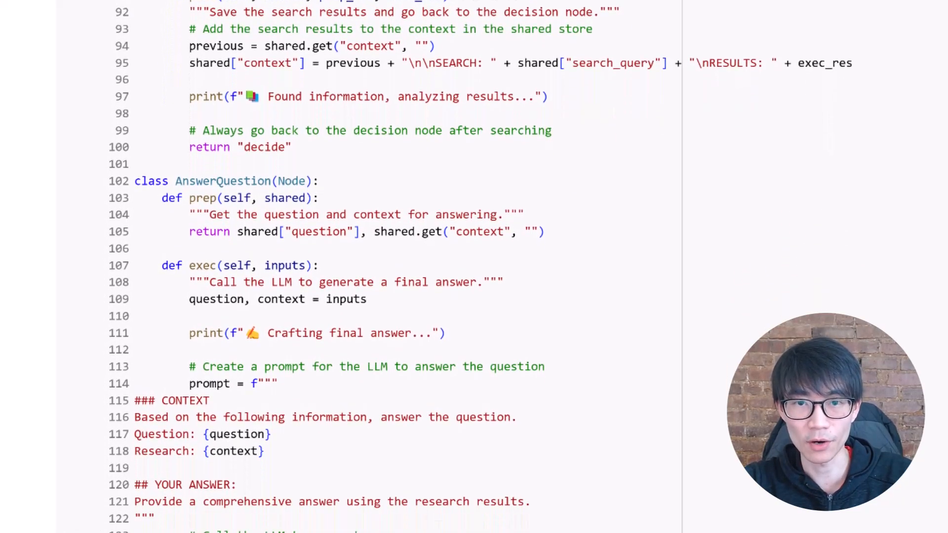
scroll("down", 3)
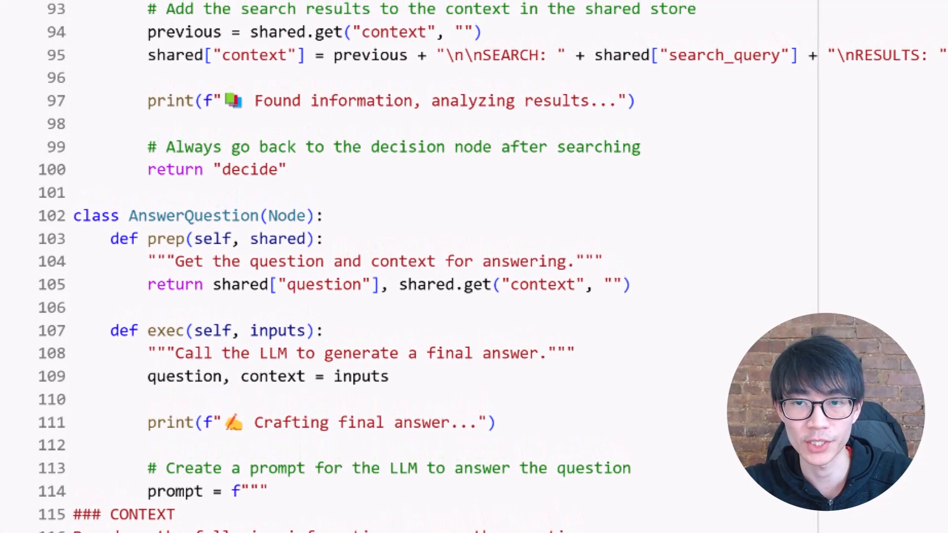
scroll("down", 3)
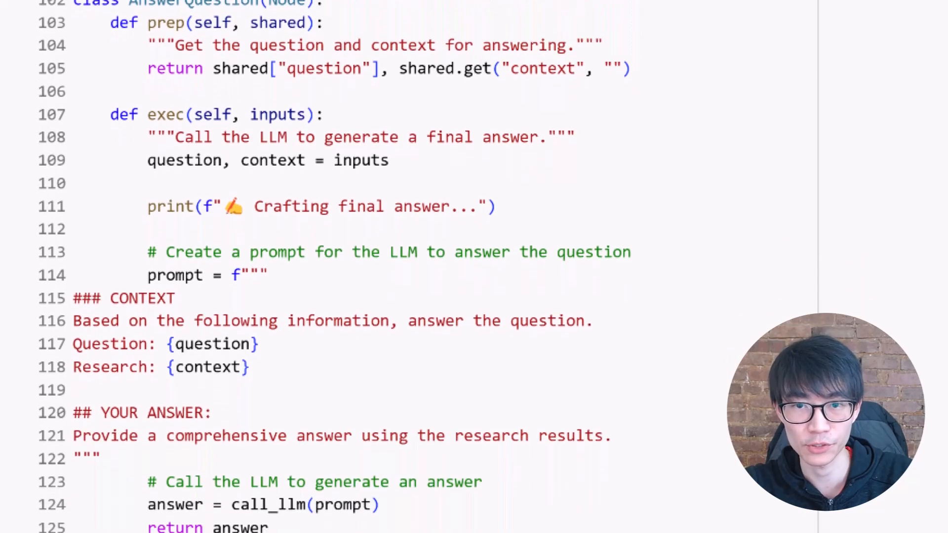
scroll("down", 3)
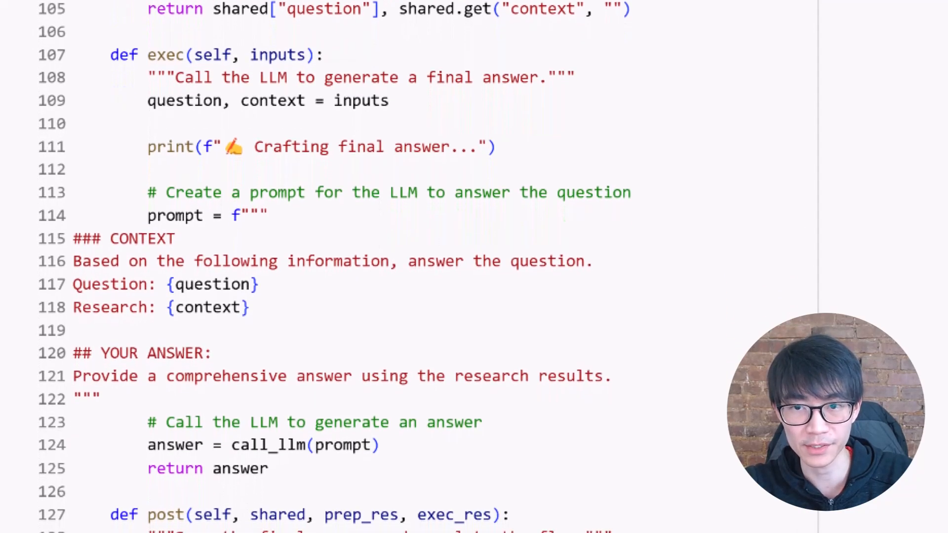
scroll("down", 3)
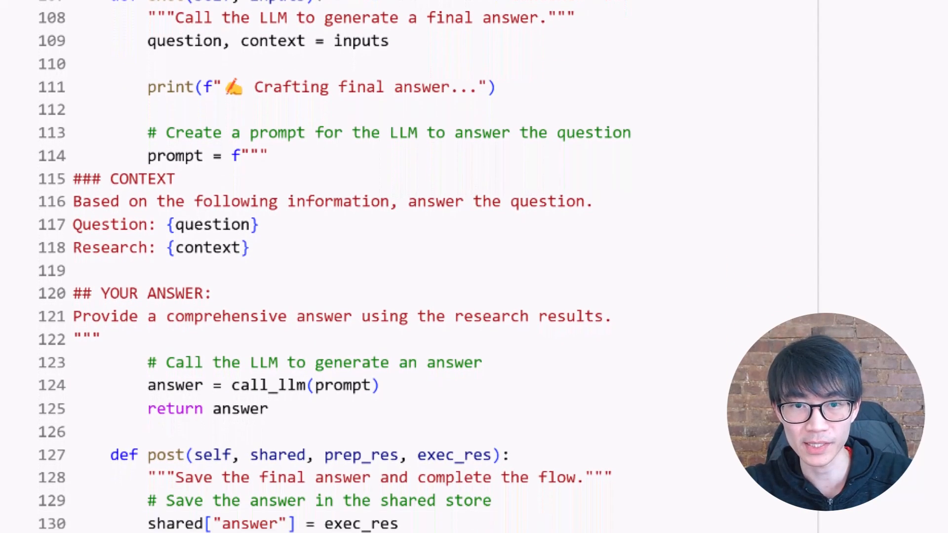
scroll("down", 3)
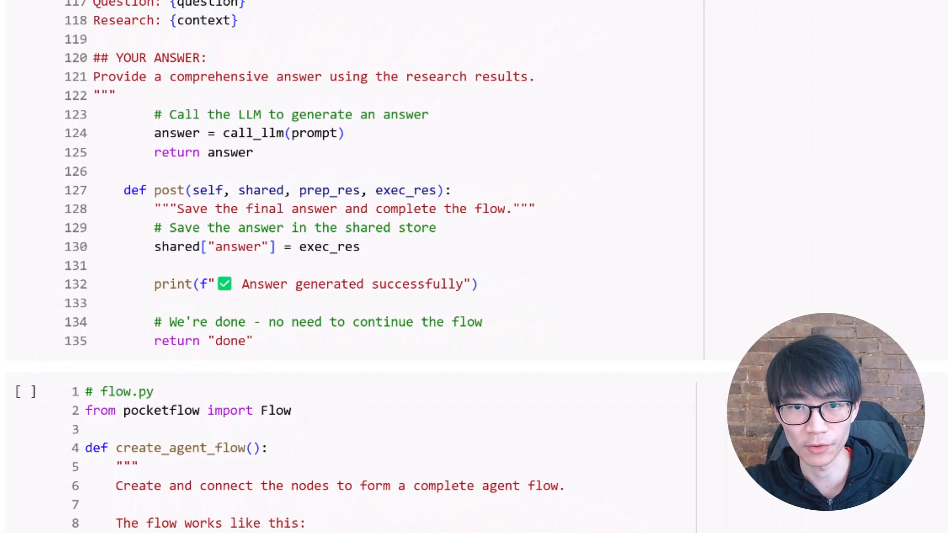
scroll("down", 3)
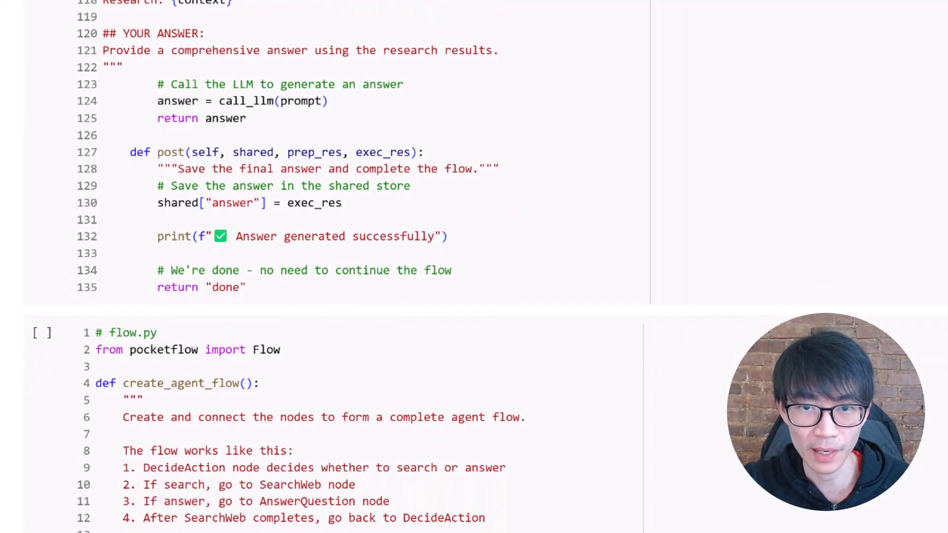
scroll("down", 3)
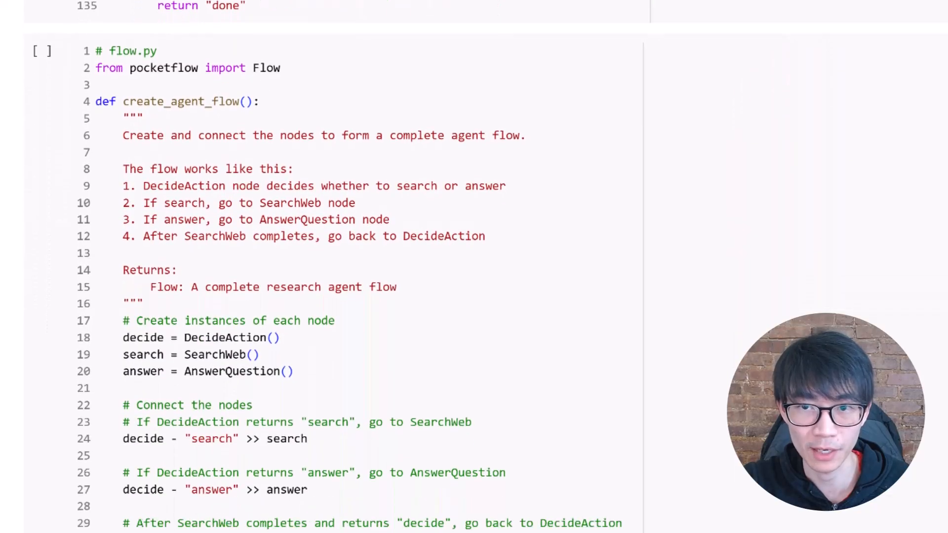
scroll("down", 3)
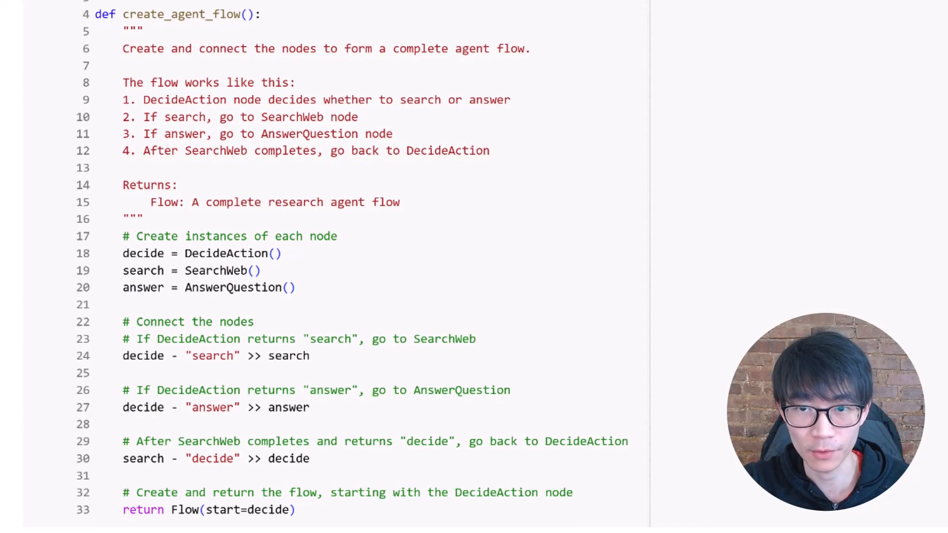
scroll("down", 3)
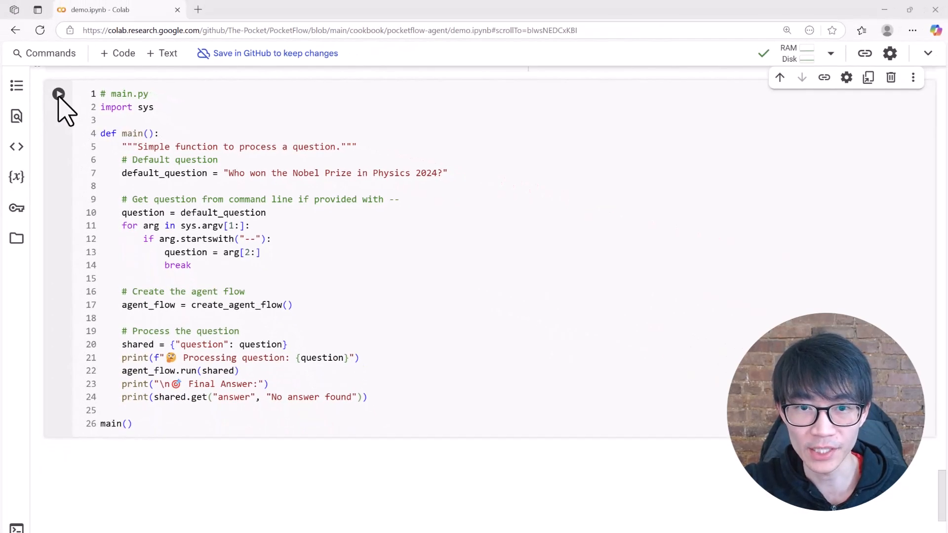
Step: Run main.py and scroll to the answer naming Hopfield and Hinton
left_click(58, 93)
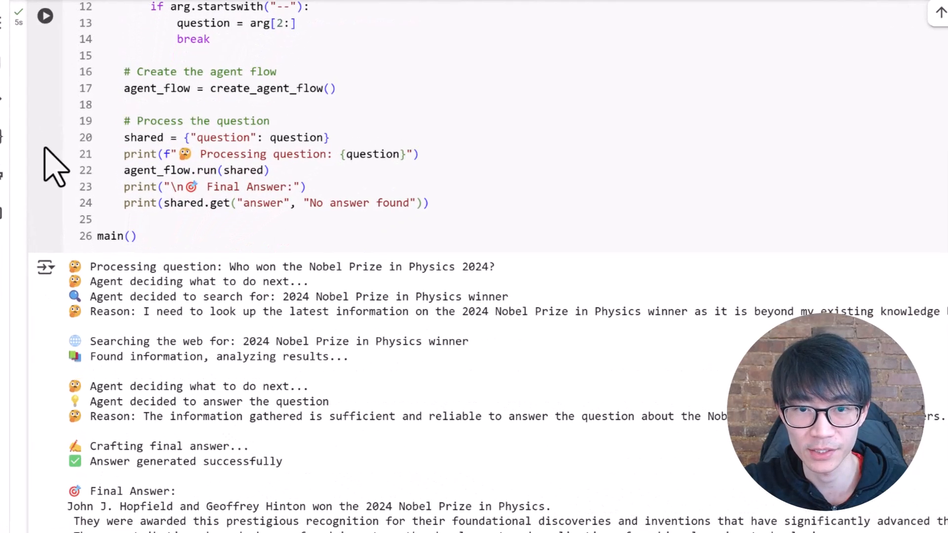
scroll("down", 3)
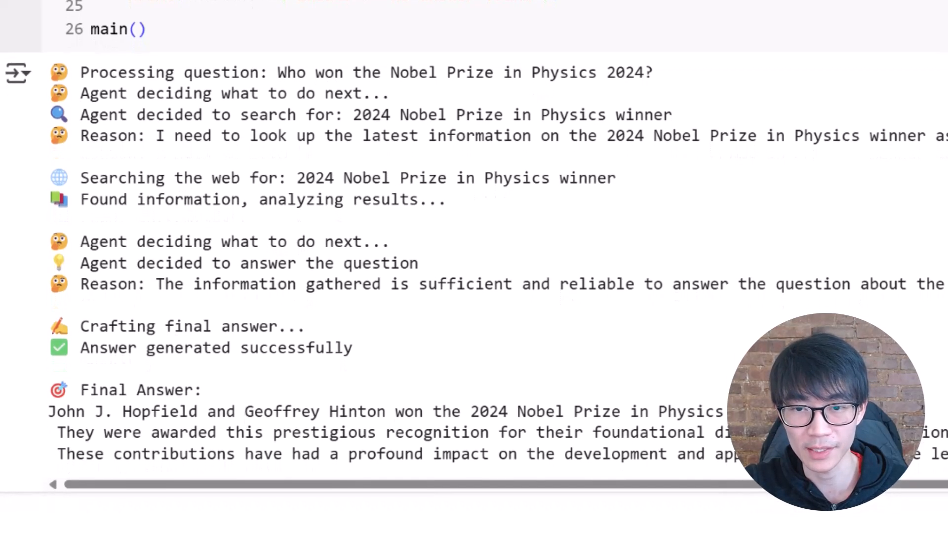
scroll("down", 3)
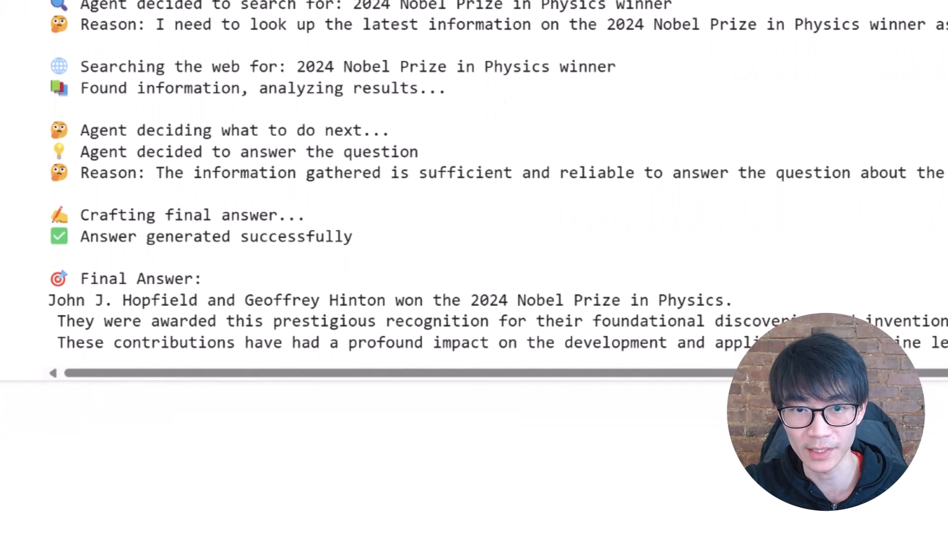
scroll("down", 3)
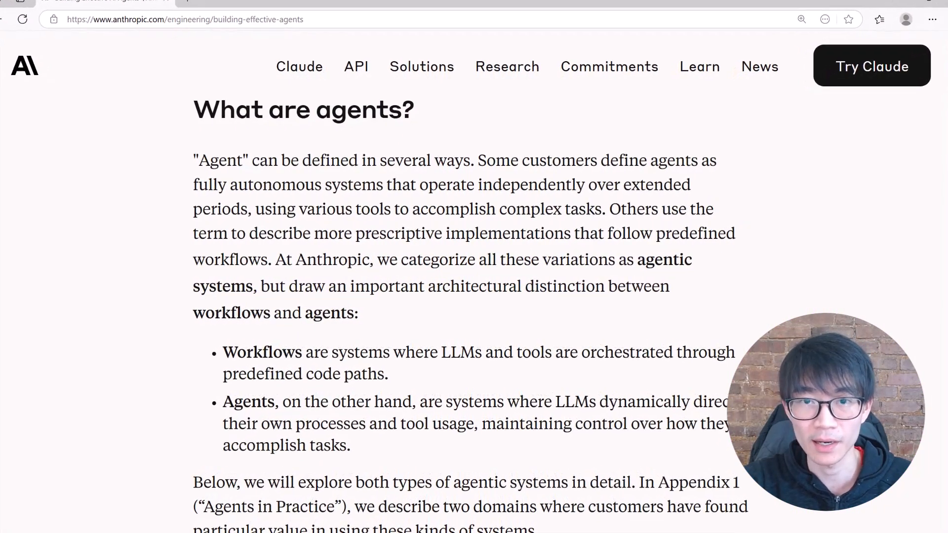
scroll("down", 3)
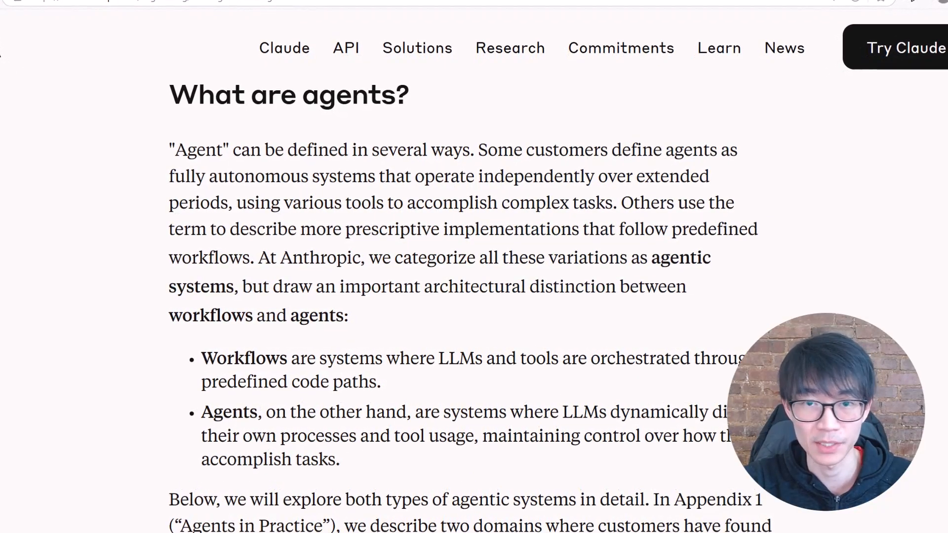
left_click(108, 4)
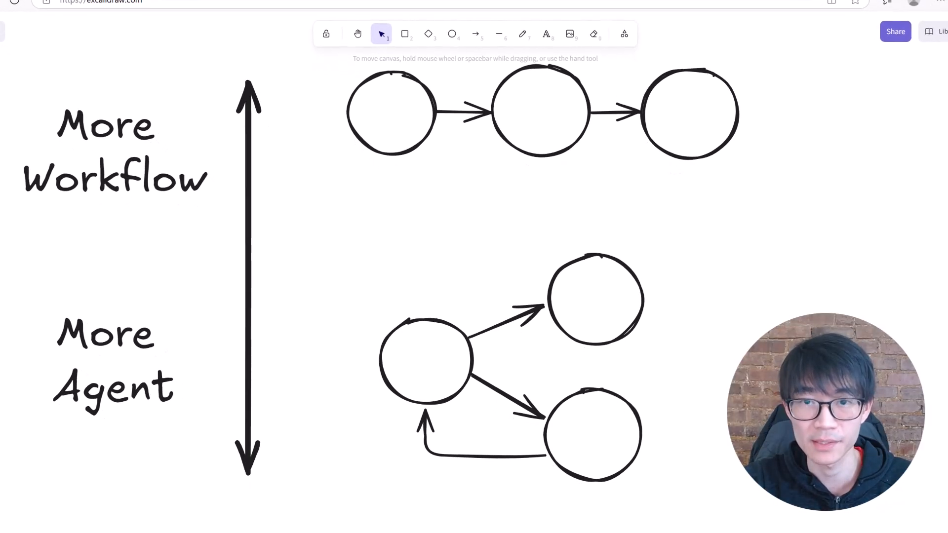
left_click(115, 10)
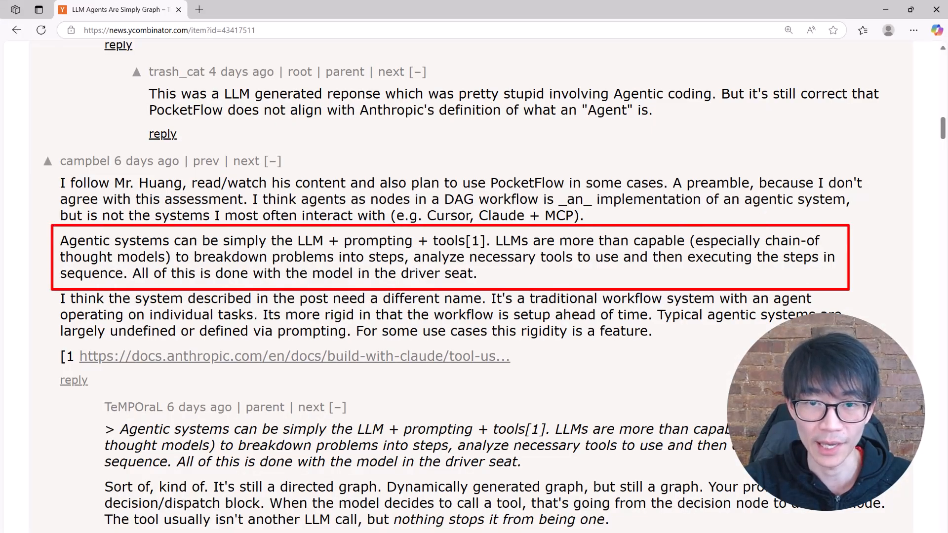
scroll("down", 3)
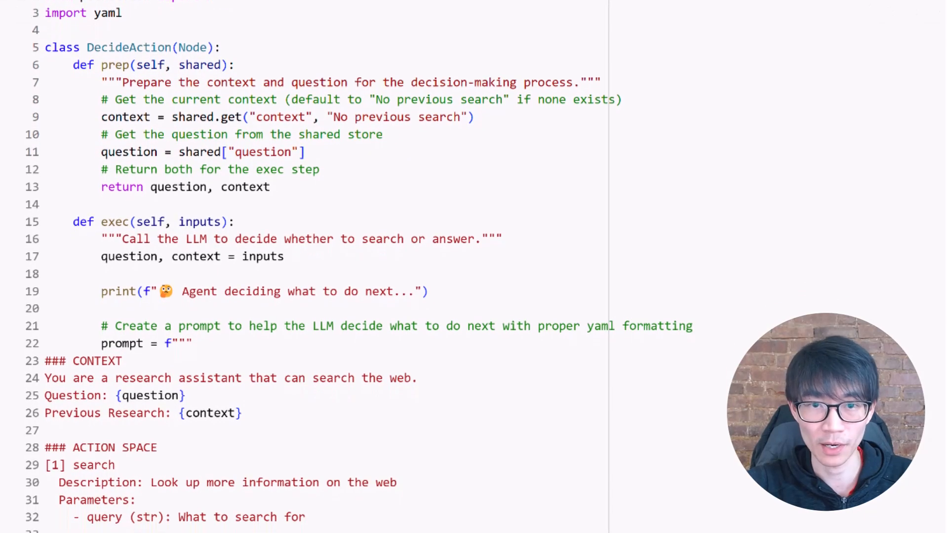
scroll("down", 3)
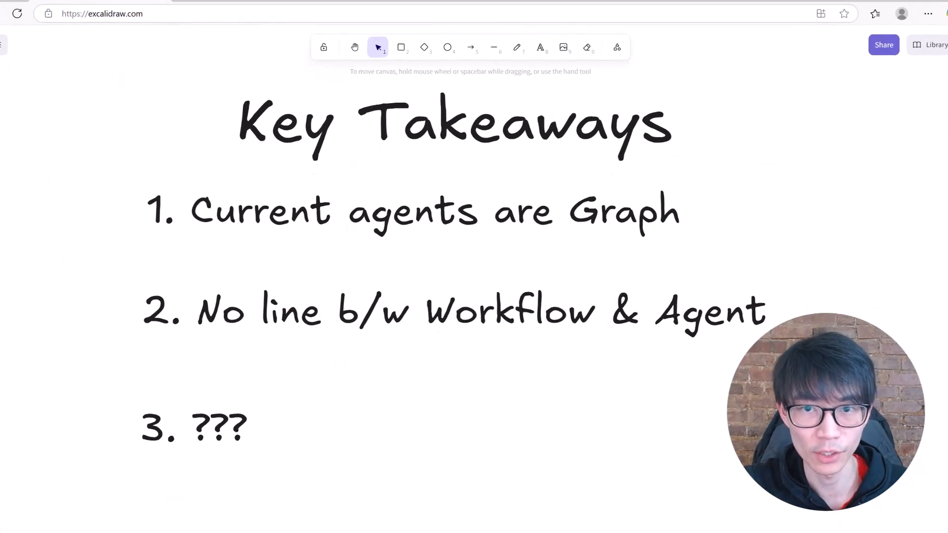
Step: Scroll the Key Takeaways board to reveal 'Simplicity is your friend'
scroll("down", 3)
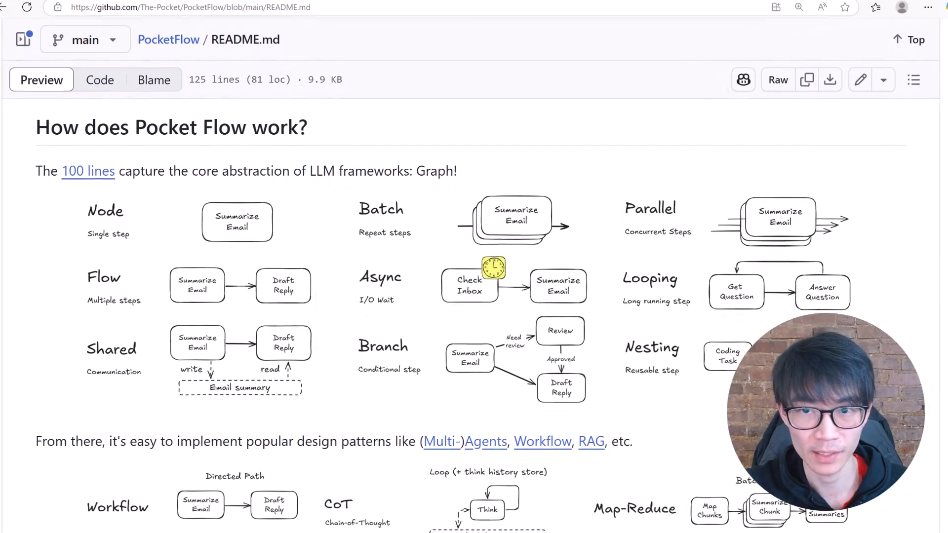
scroll("down", 3)
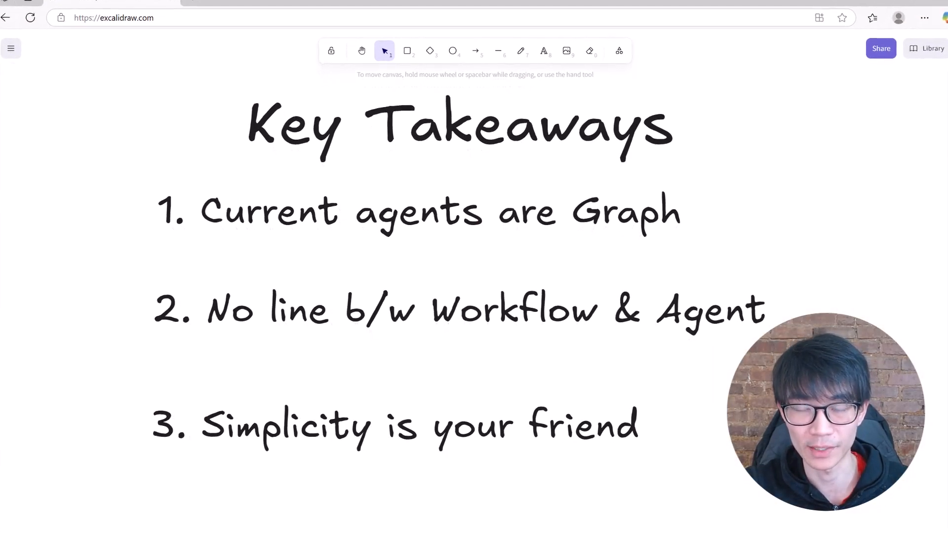
Step: Scroll the PocketFlow README through the design-pattern and graph diagrams
left_click(118, 8)
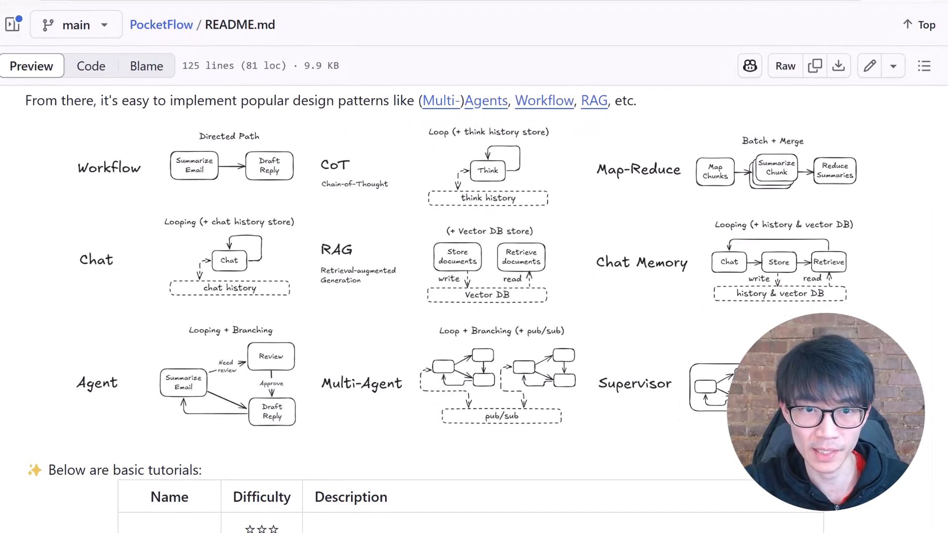
scroll("down", 3)
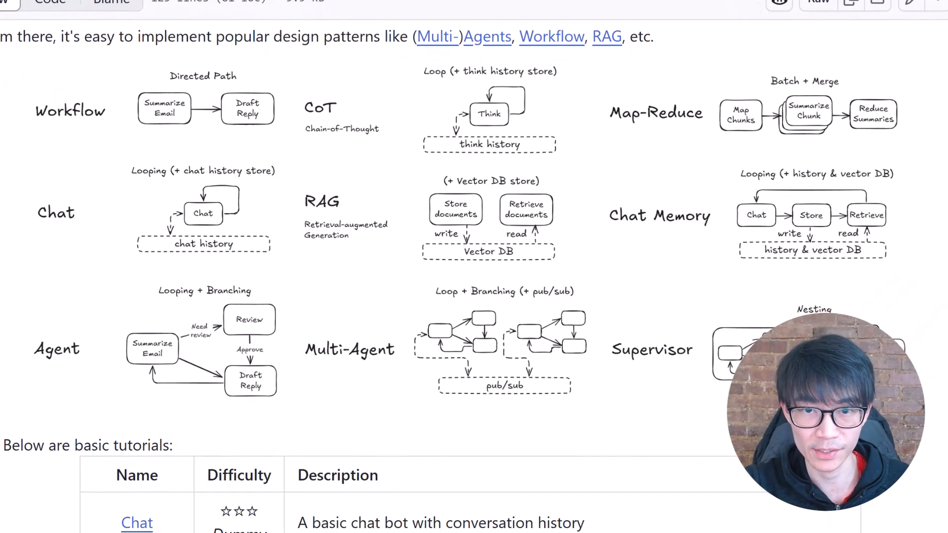
scroll("down", 3)
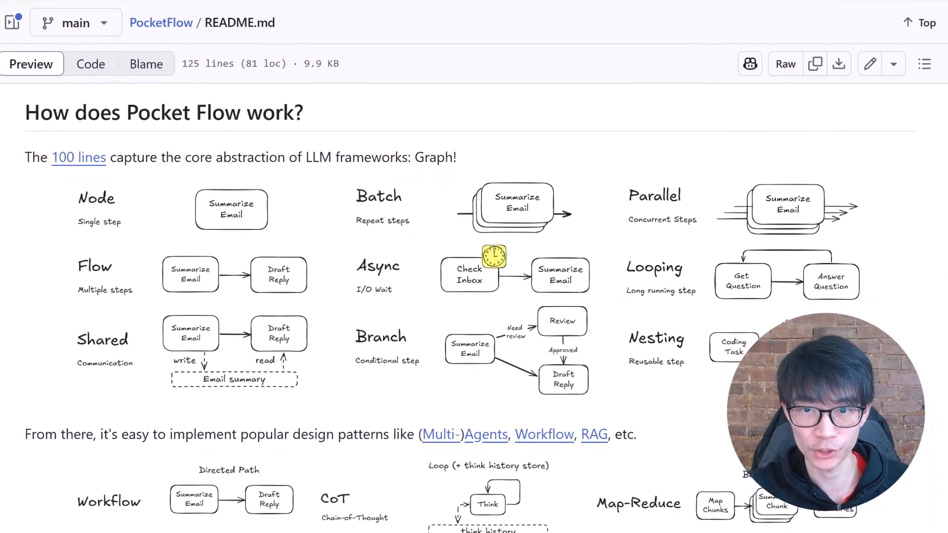
scroll("down", 3)
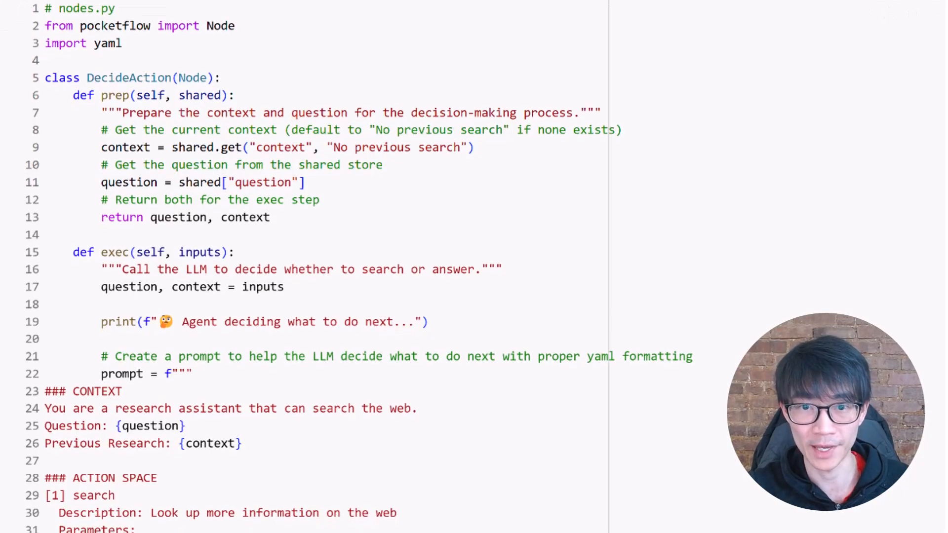
Step: Scroll DecideAction past the YAML prompt to the LLM call, parsing and post method
scroll("down", 3)
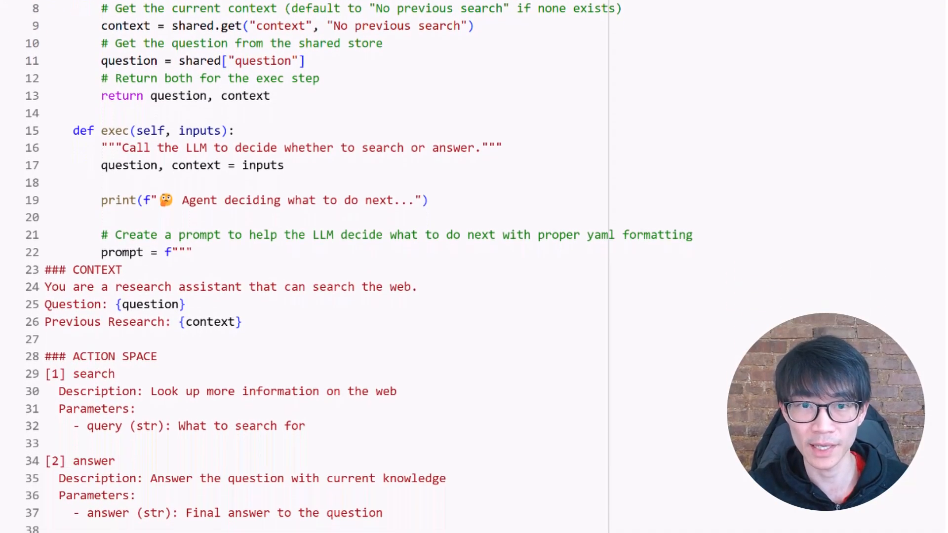
scroll("down", 3)
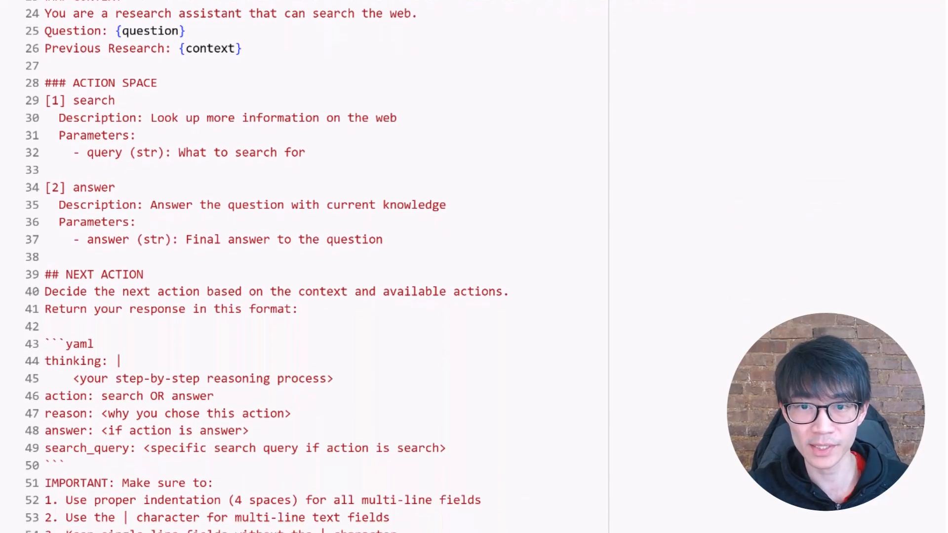
scroll("down", 3)
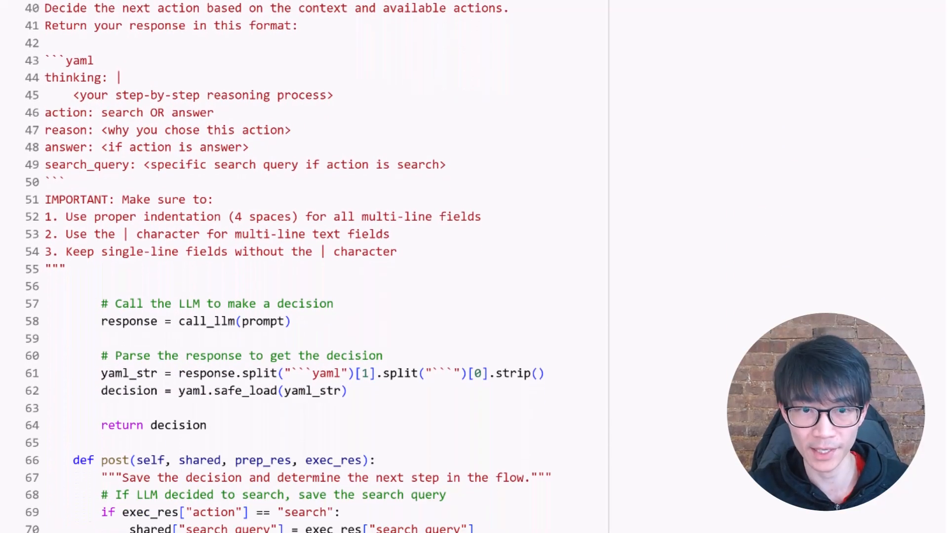